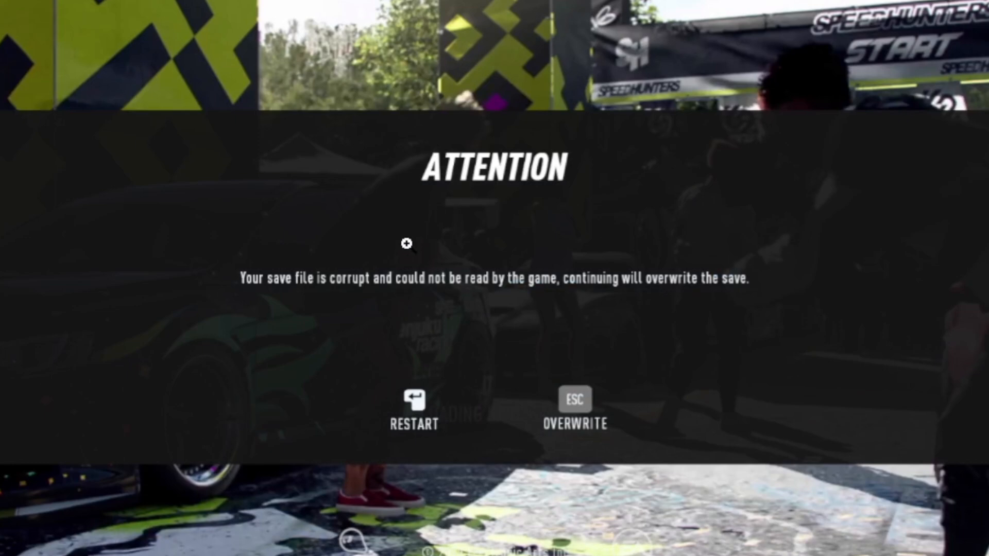
mouse_move(381, 297)
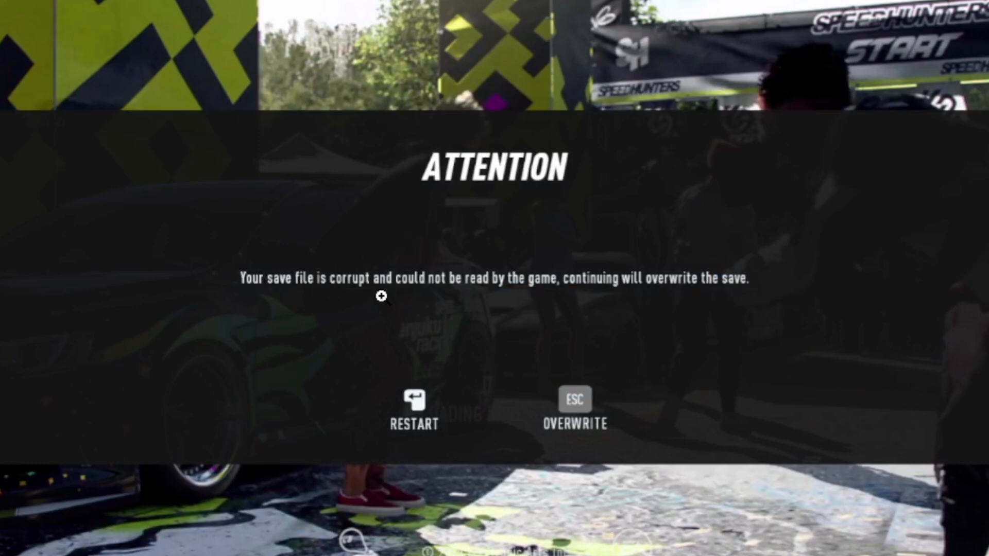
mouse_move(543, 297)
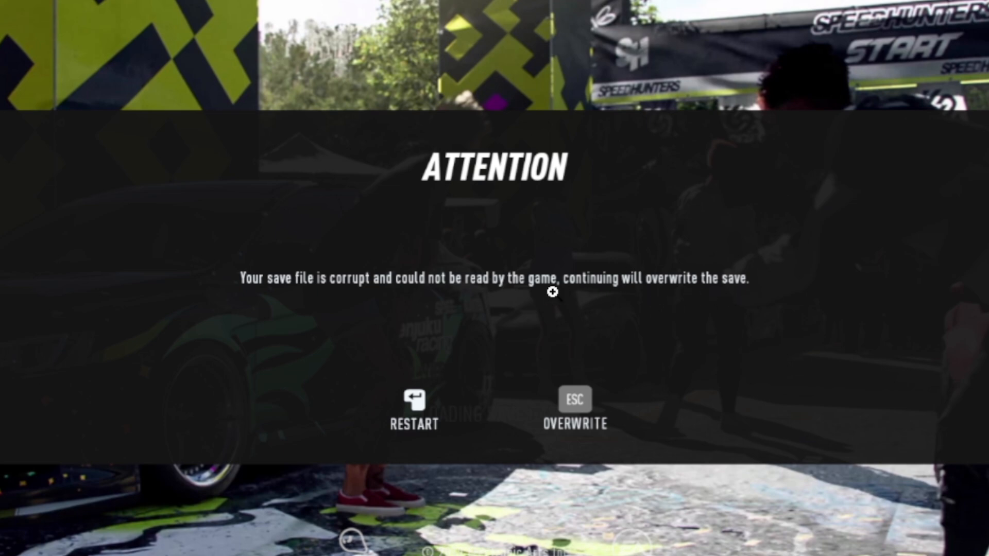
mouse_move(559, 241)
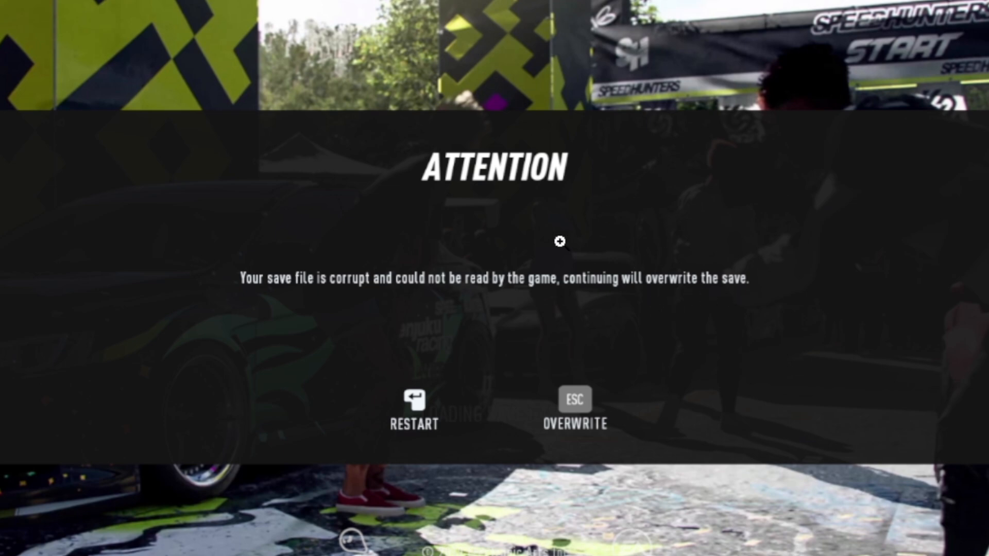
mouse_move(715, 191)
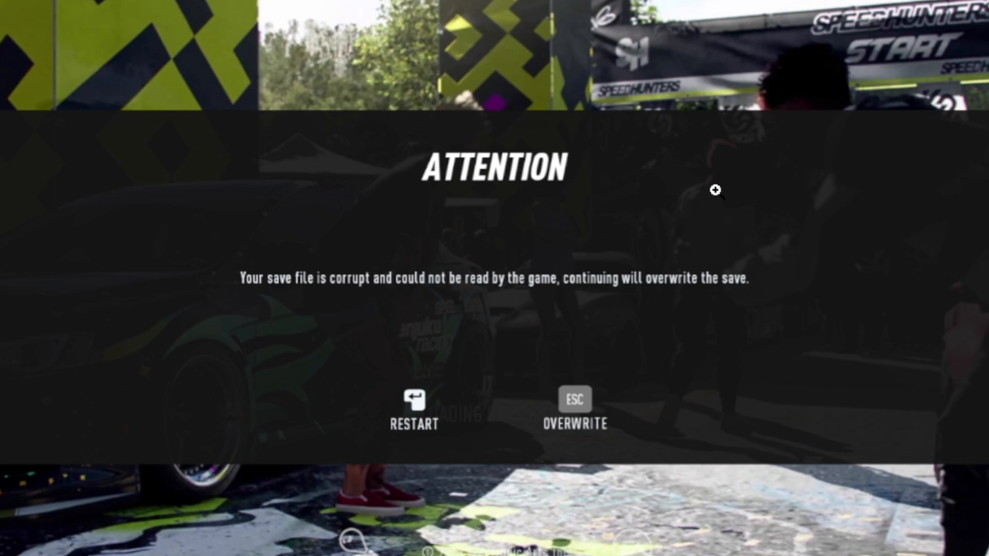
mouse_move(634, 199)
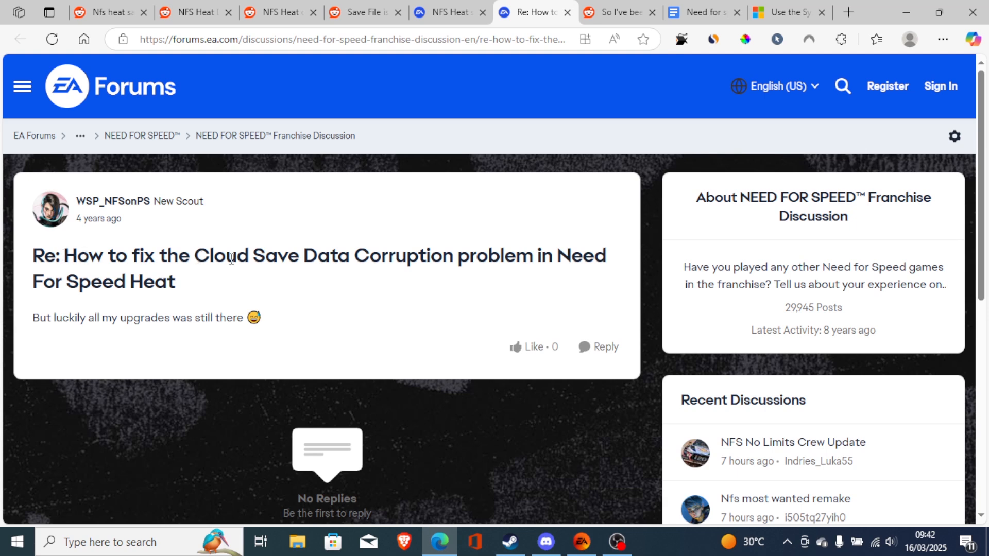
View the 'NFS Heat saves are corrupted' forum thread and the Reddit saves-problem post, then return to the guide document
left_click(442, 12)
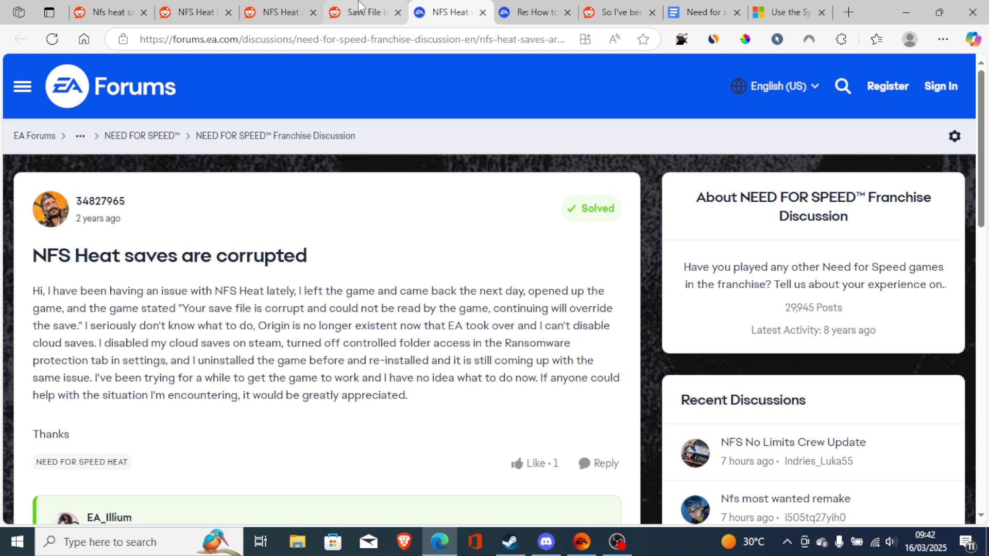
left_click(360, 13)
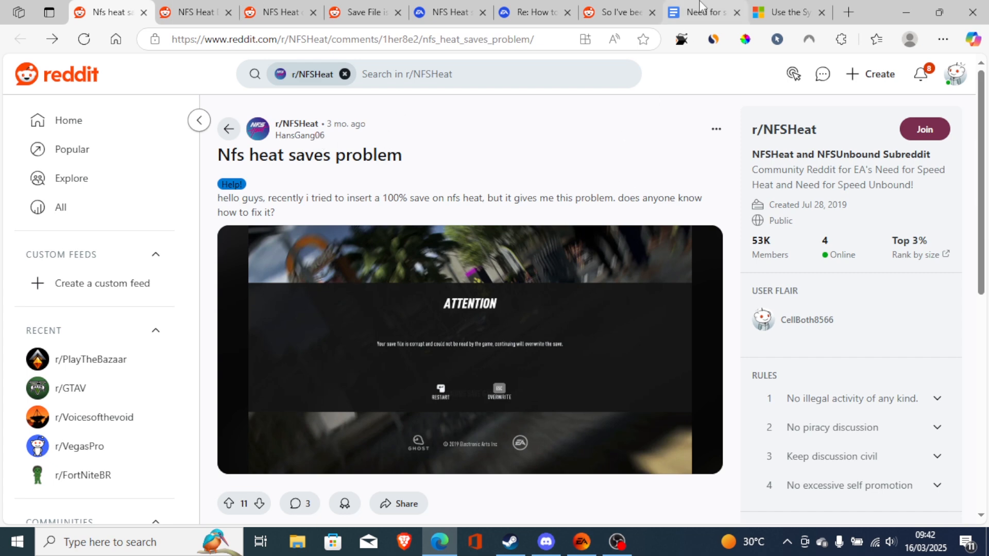
left_click(618, 13)
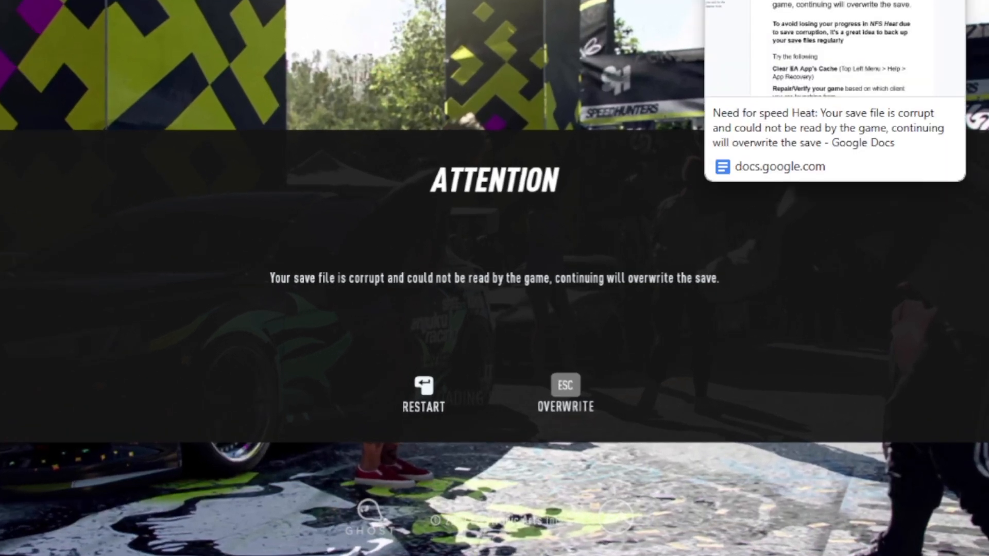
Scroll the troubleshooting guide down to the Clear EA App Cache and Repair/Verify sections
left_click(779, 166)
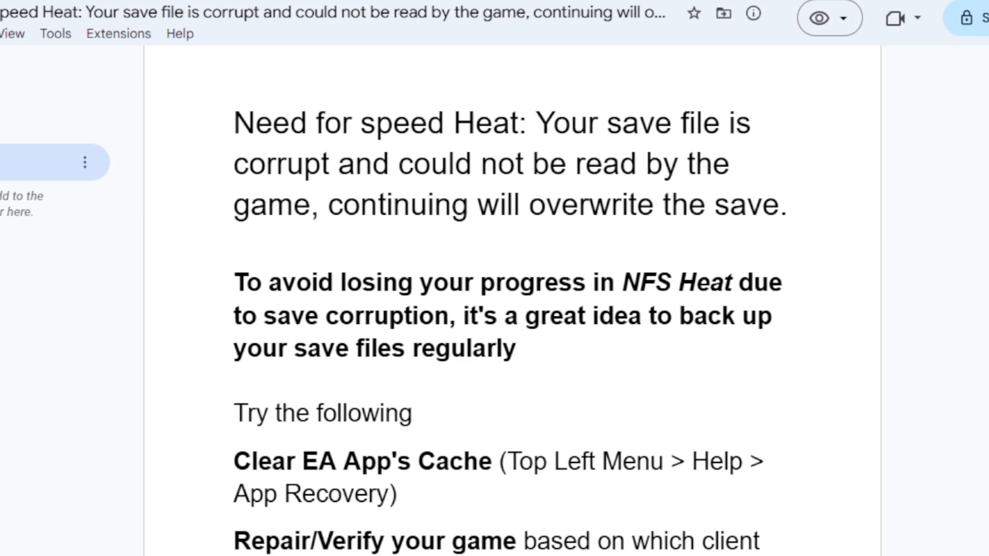
scroll("down", 3)
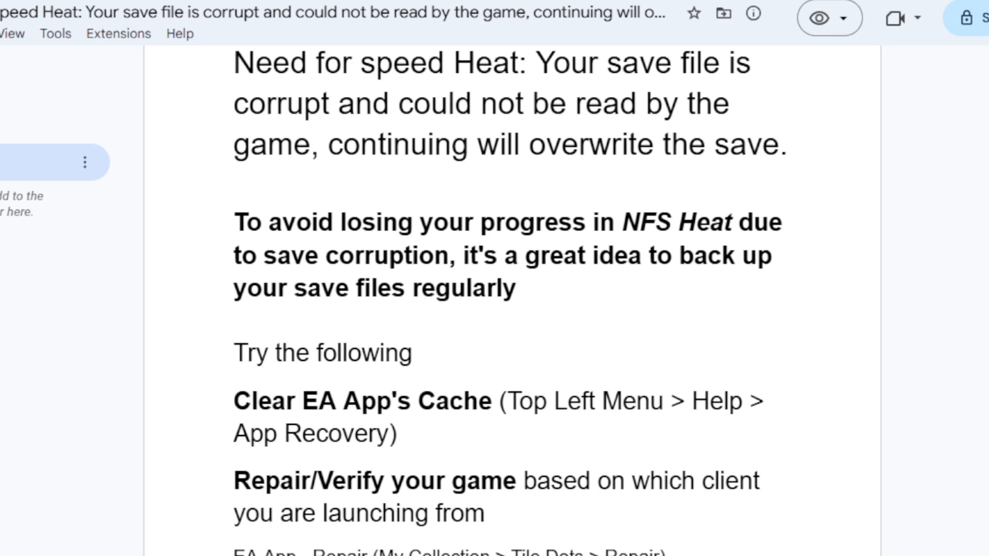
scroll("up", 3)
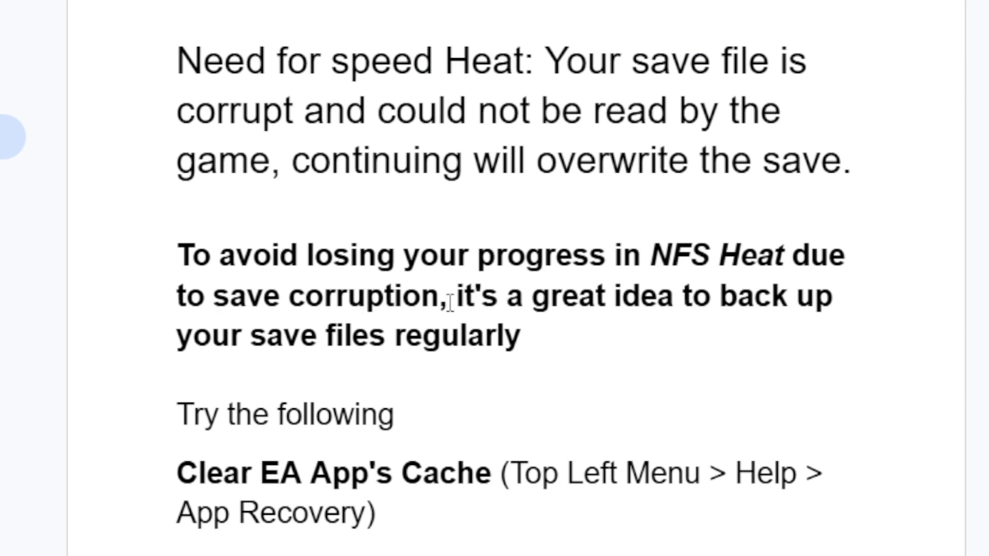
mouse_move(423, 325)
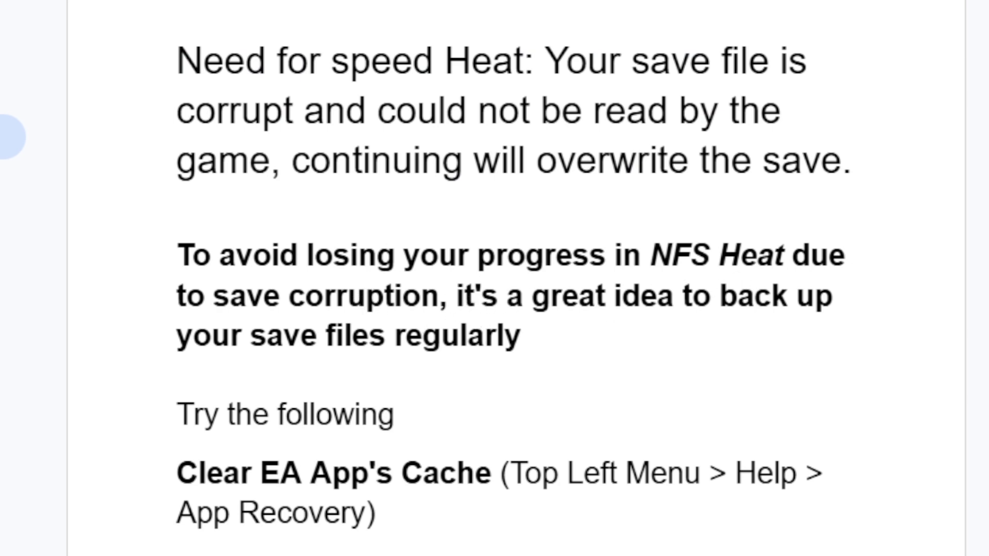
scroll("down", 3)
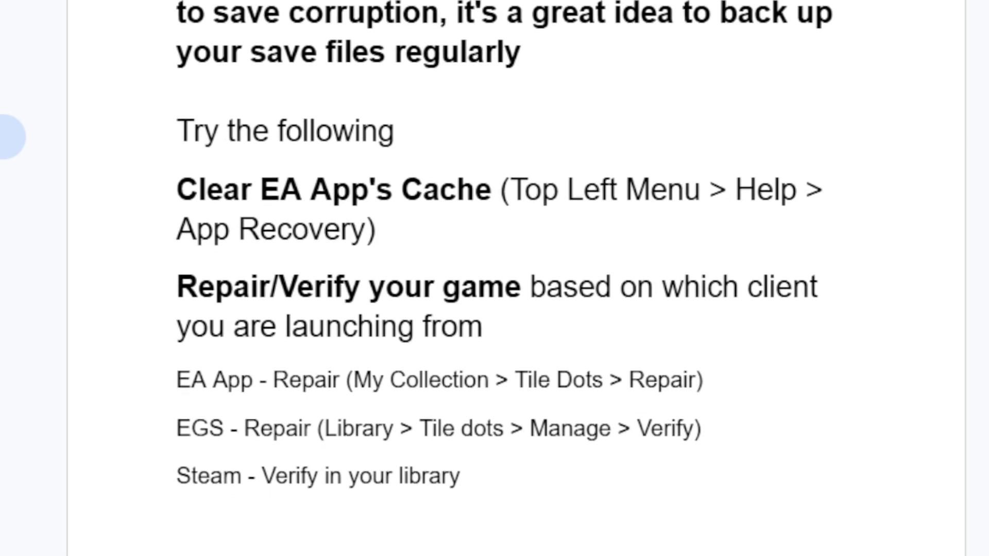
scroll("down", 3)
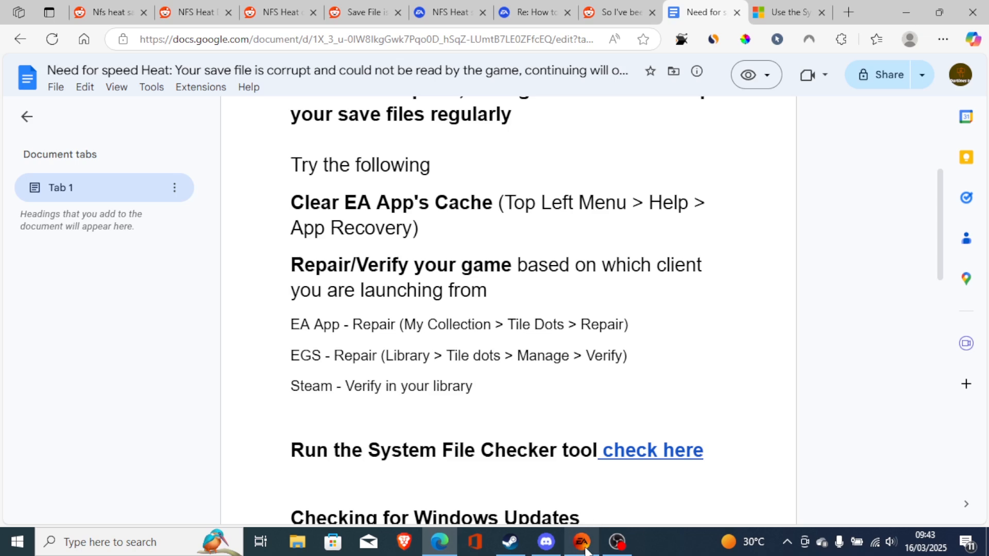
Start EA app's App Recovery from Help to bring up the clear-cache restart prompt
left_click(580, 542)
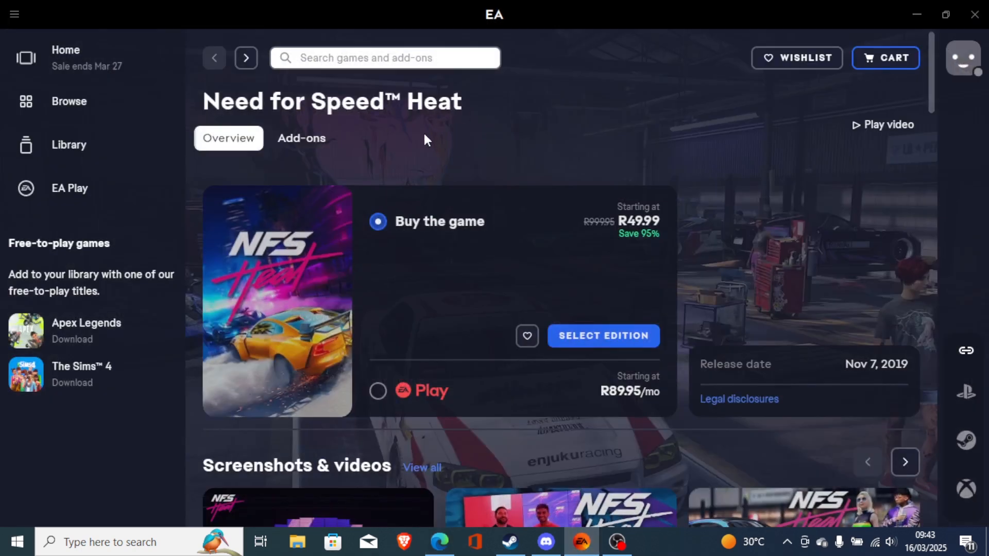
mouse_move(370, 113)
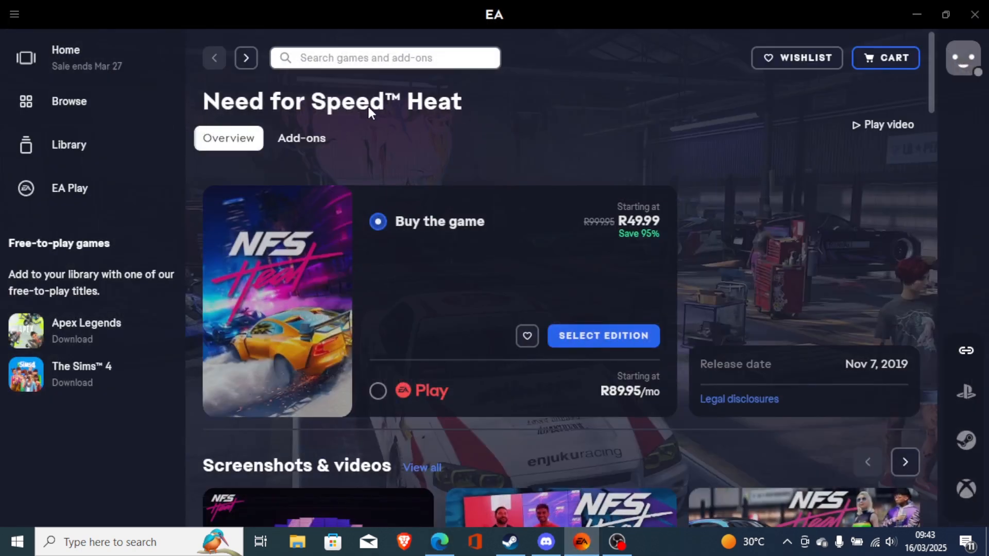
left_click(13, 14)
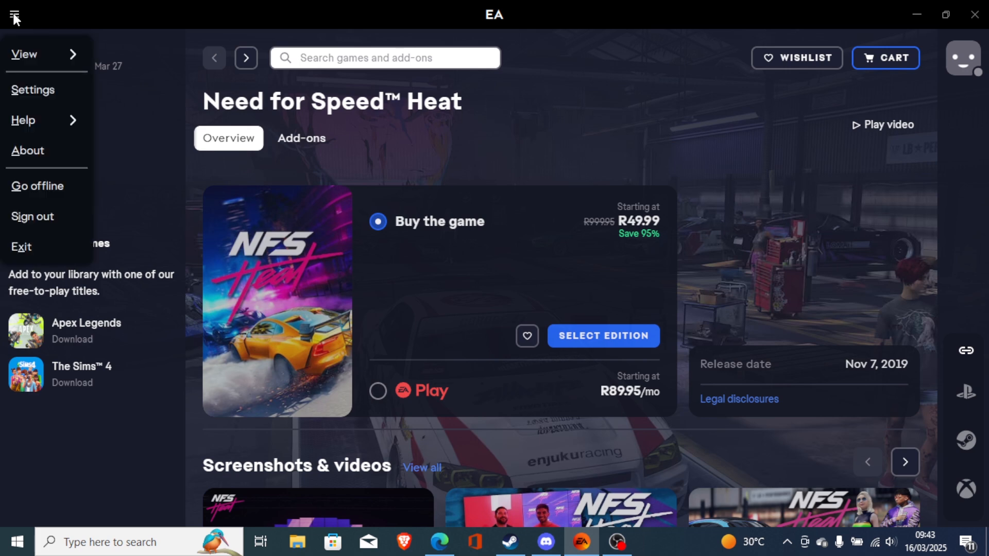
left_click(24, 120)
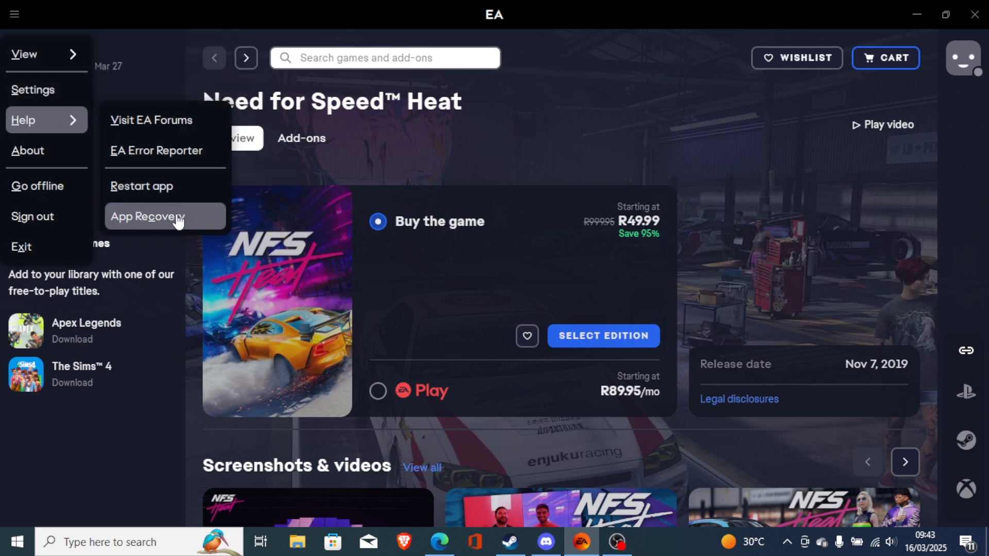
left_click(147, 217)
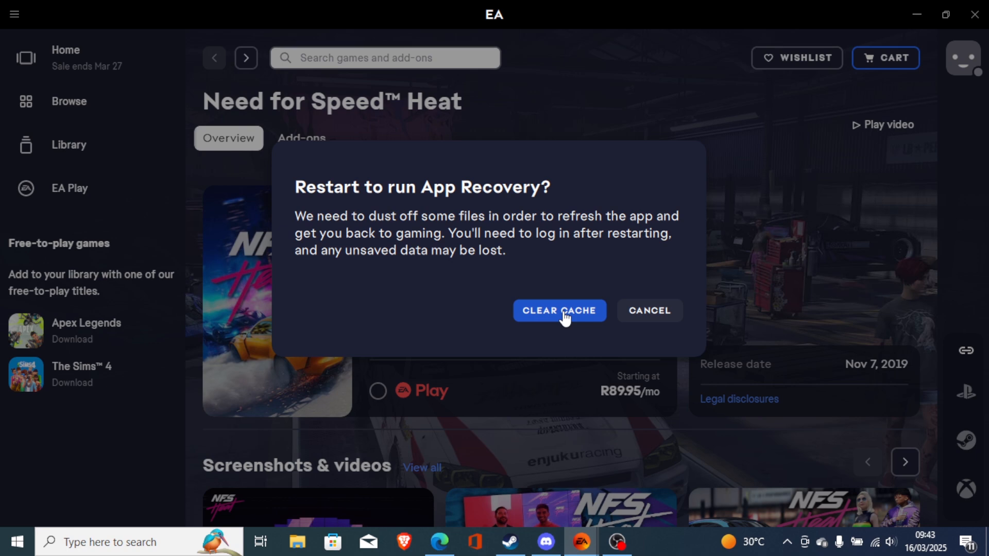
mouse_move(428, 233)
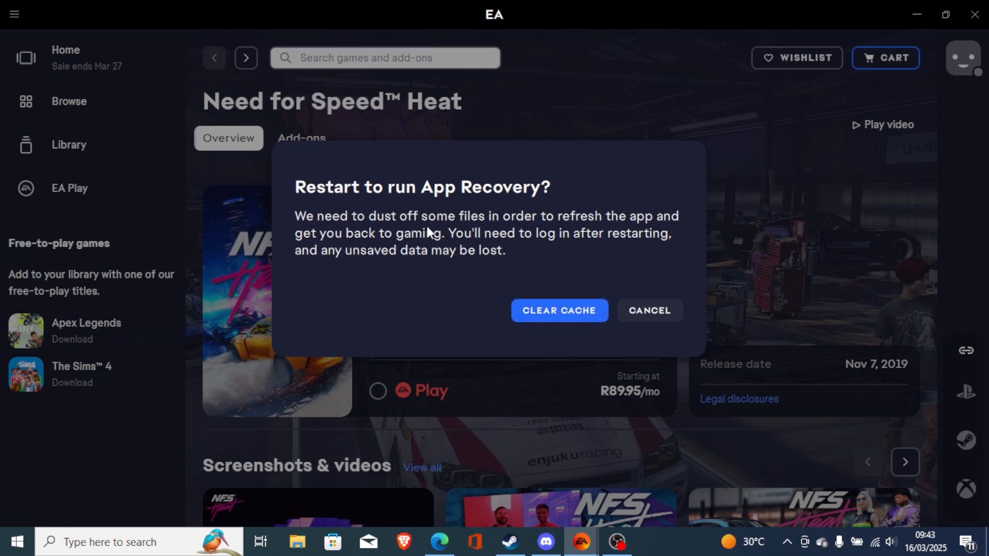
mouse_move(505, 243)
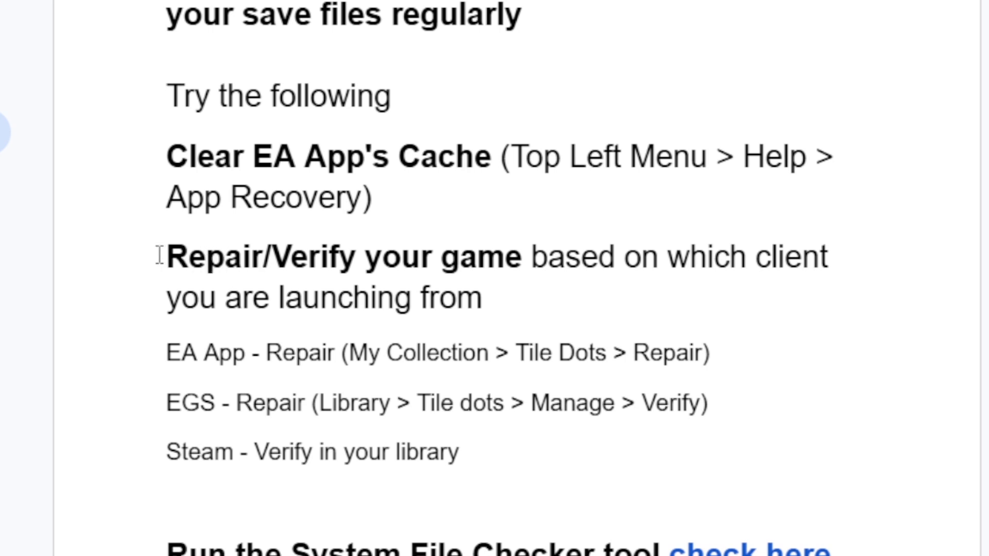
mouse_move(429, 262)
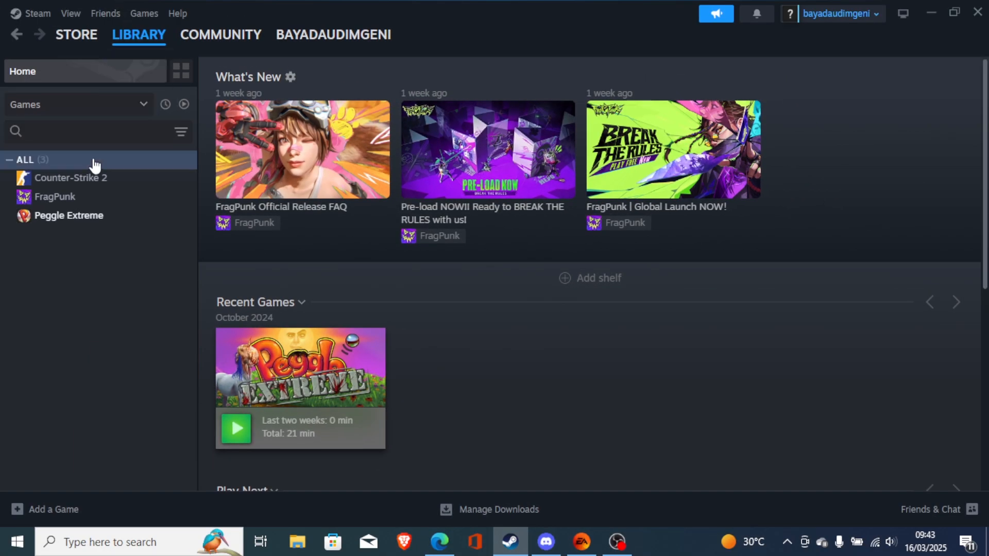
View Peggle Extreme's Installed Files properties in Steam, close them and return to the guide
right_click(68, 215)
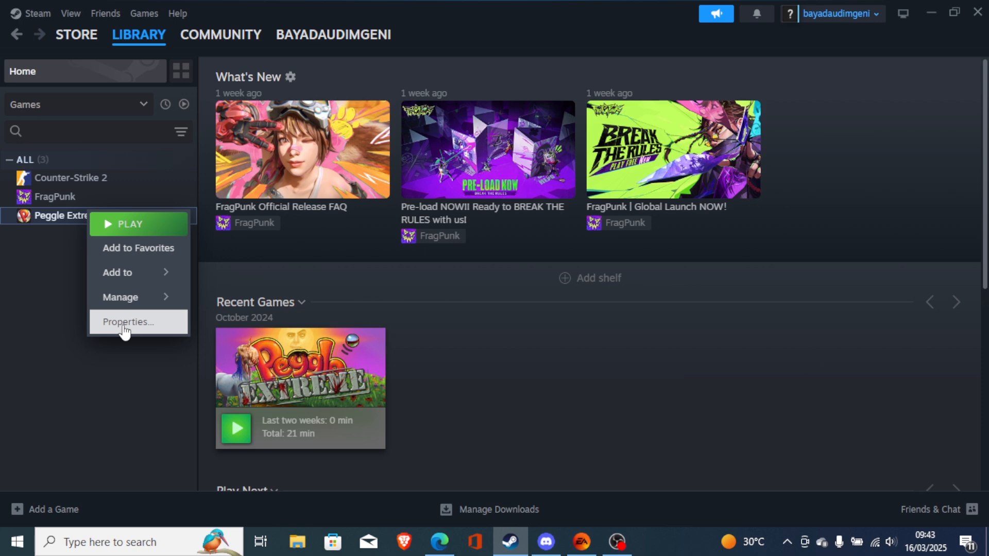
left_click(127, 322)
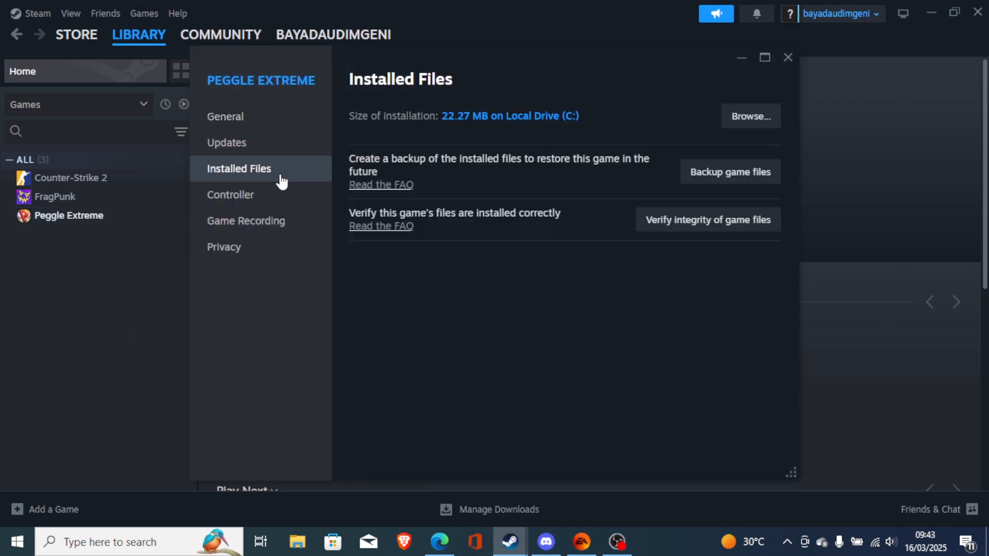
left_click(786, 58)
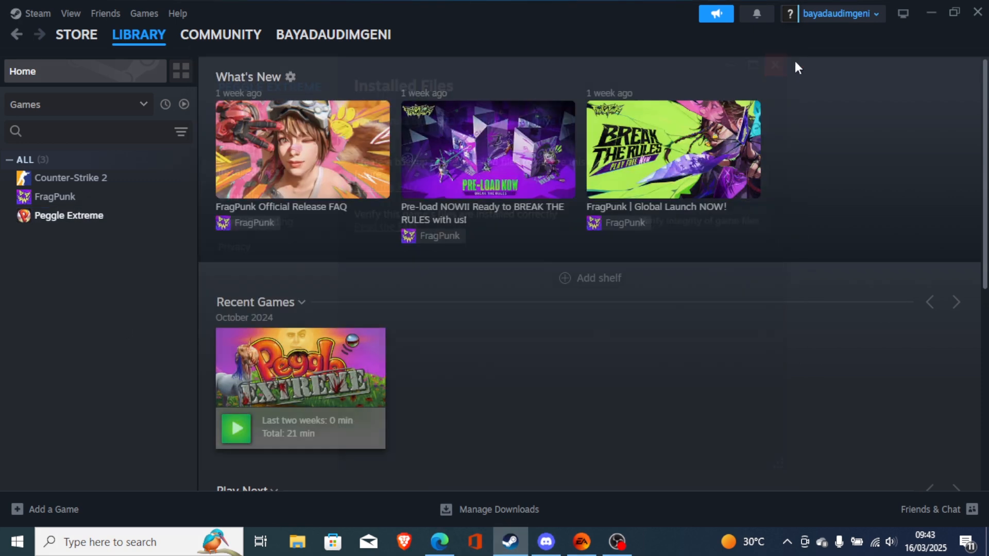
left_click(438, 541)
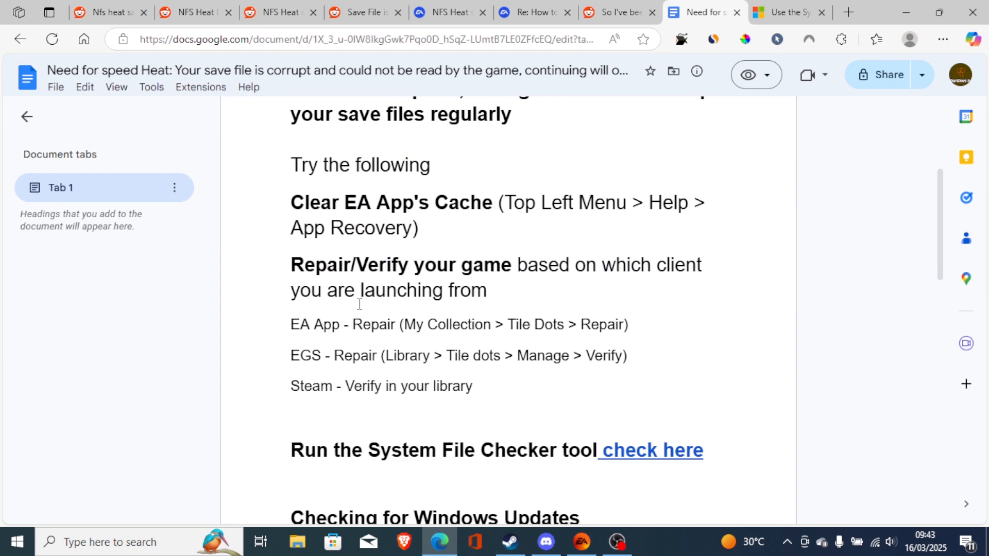
mouse_move(610, 357)
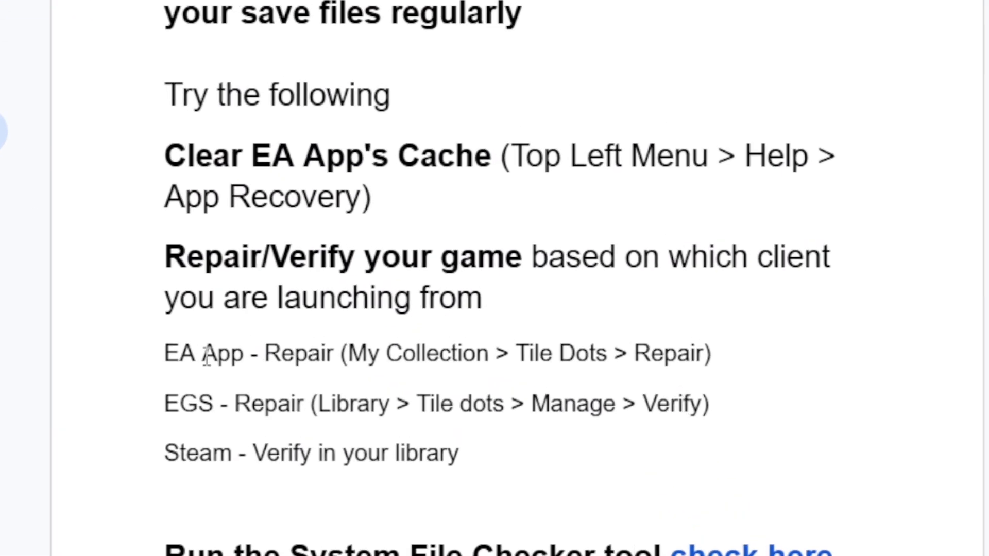
mouse_move(585, 366)
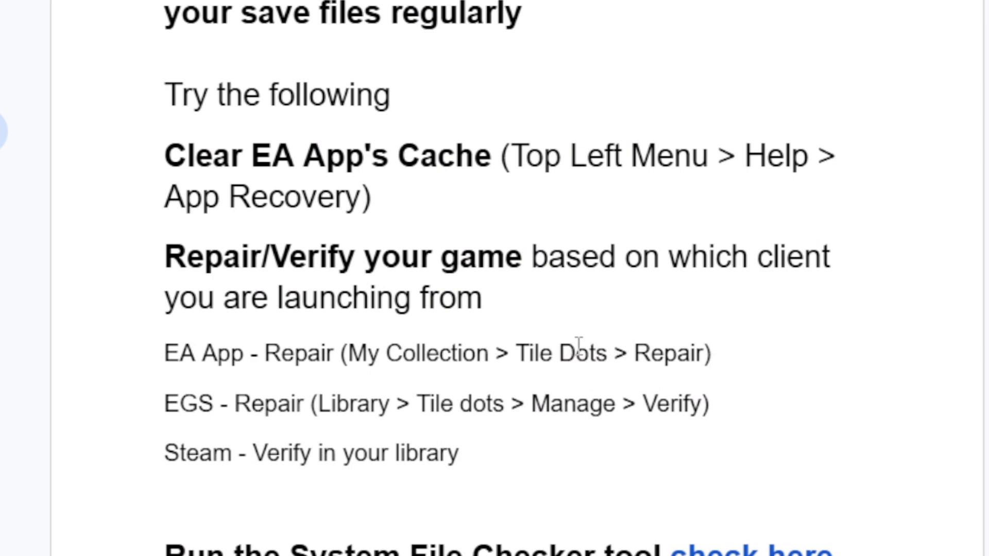
mouse_move(653, 350)
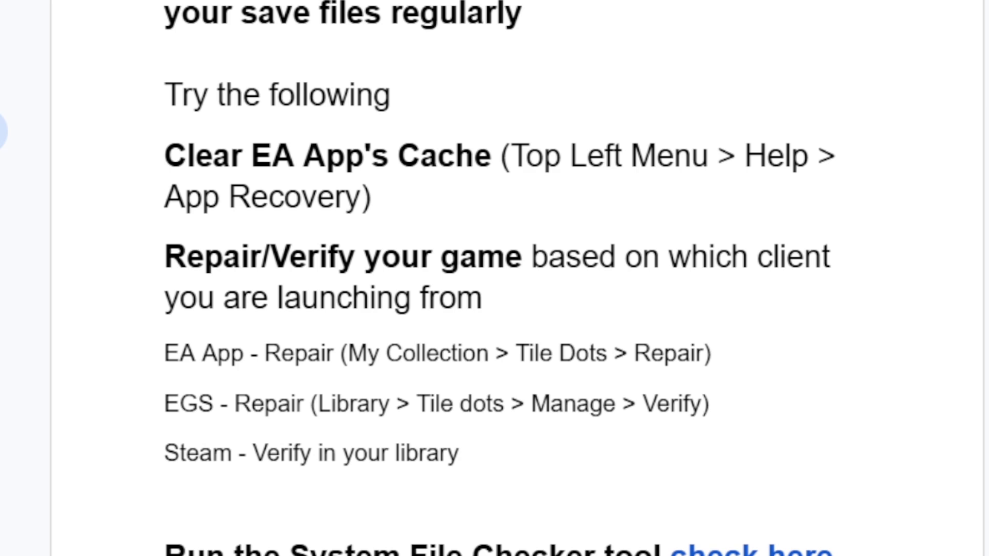
Scroll the guide through the repair and SFC sections and switch to Microsoft's System File Checker article
scroll("down", 3)
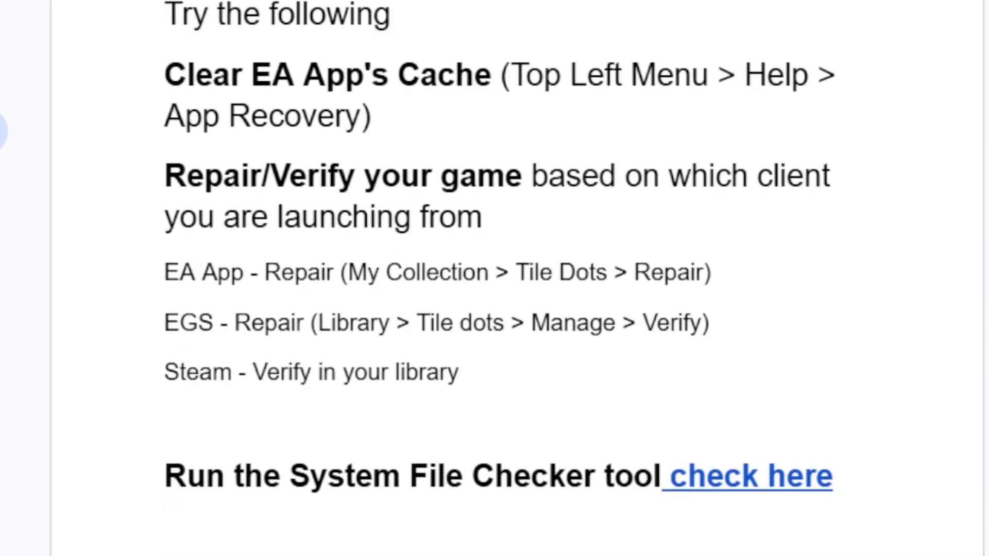
scroll("down", 3)
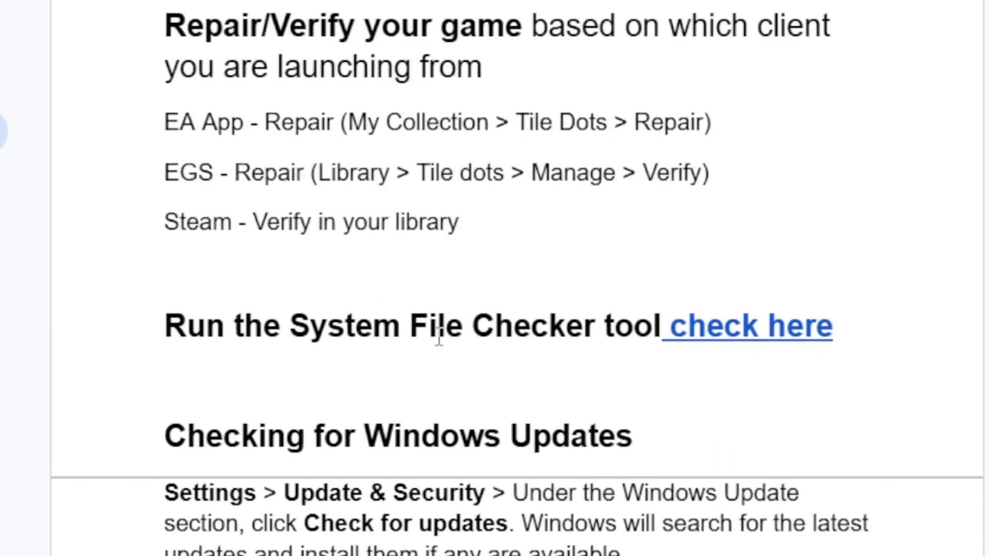
mouse_move(609, 88)
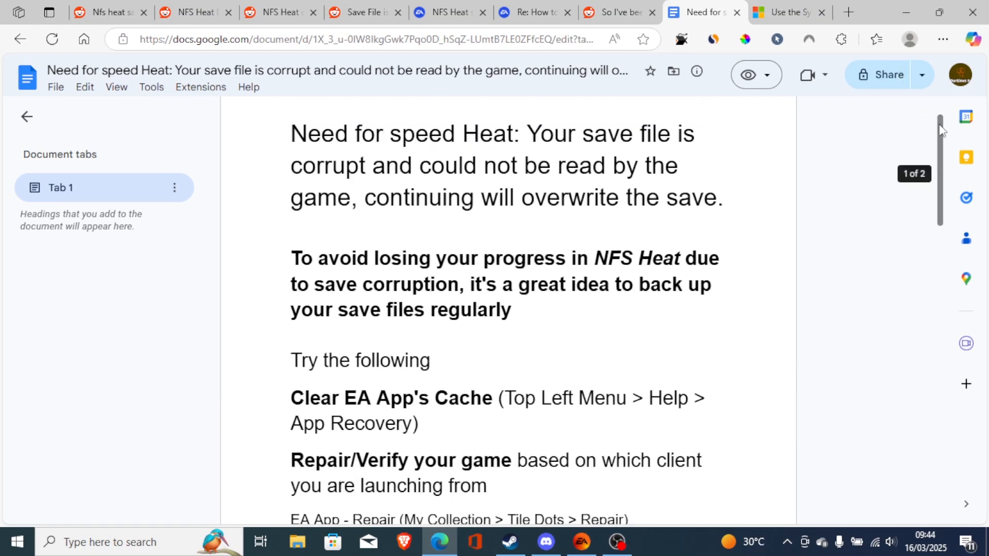
scroll("down", 3)
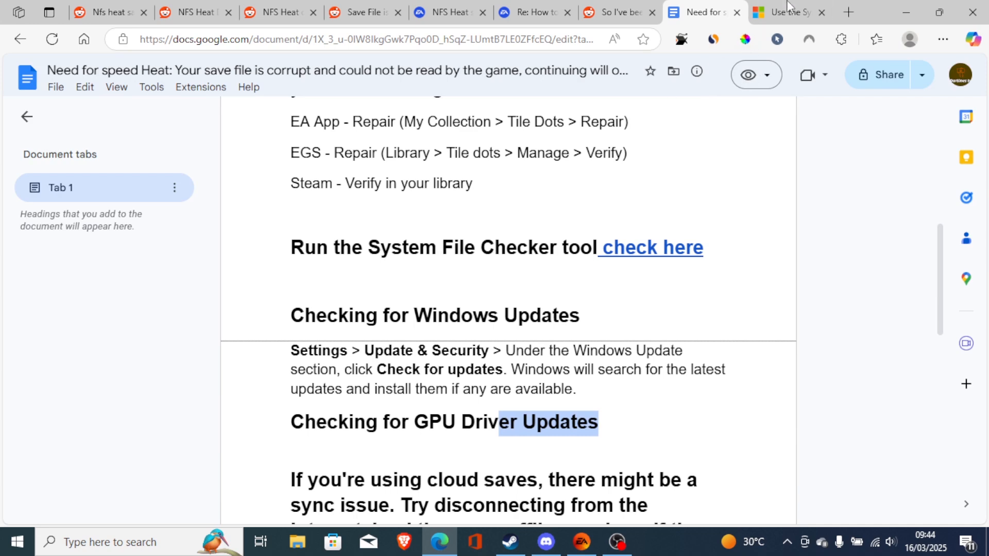
left_click(782, 13)
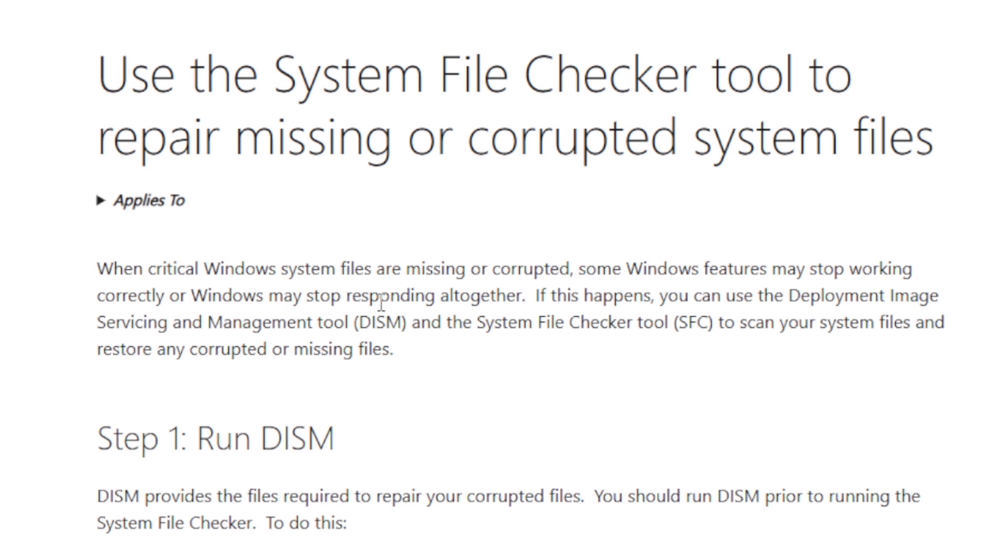
mouse_move(264, 327)
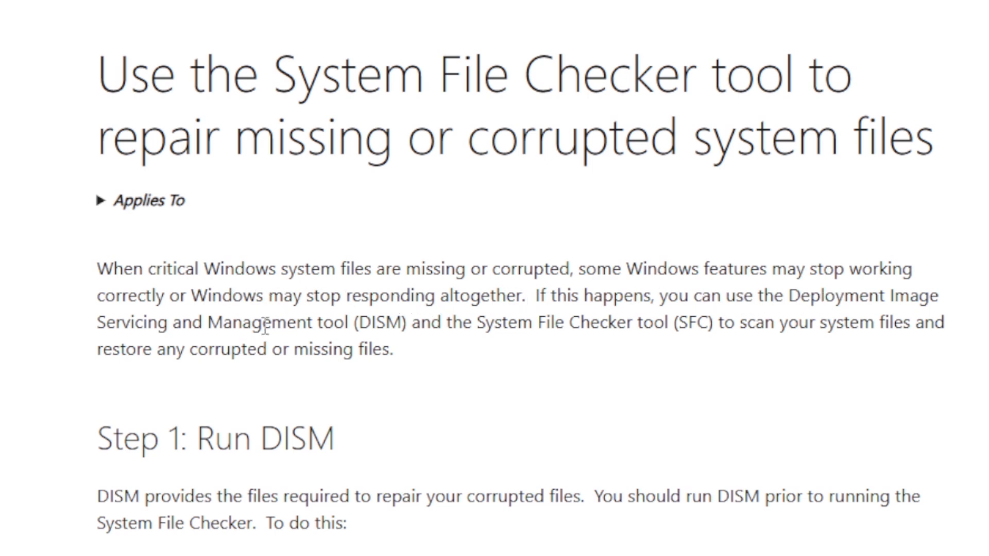
mouse_move(361, 328)
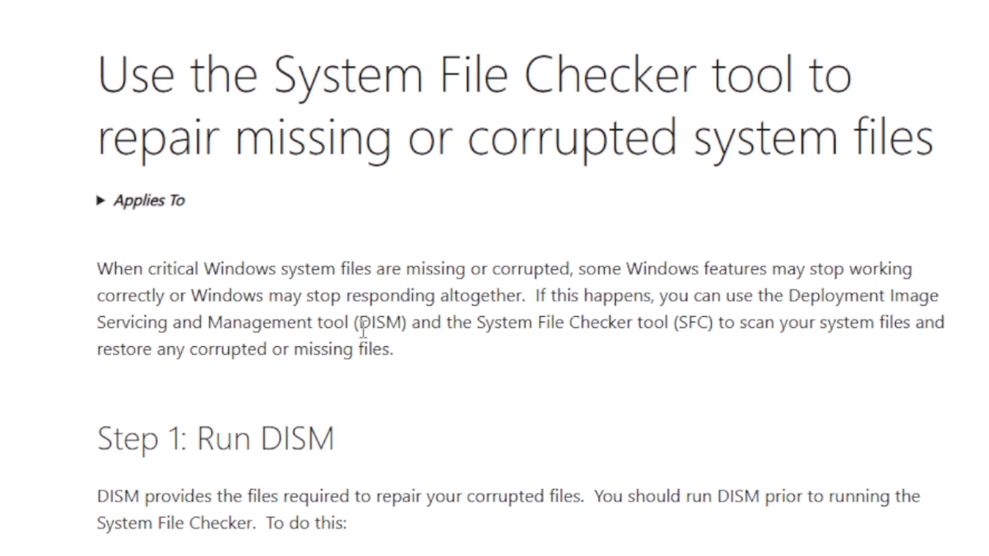
mouse_move(710, 334)
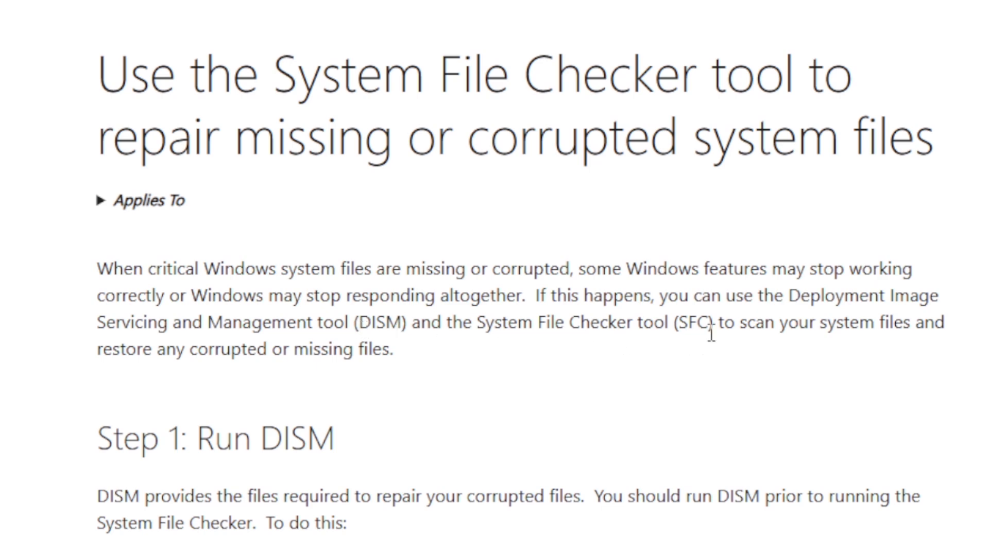
mouse_move(865, 280)
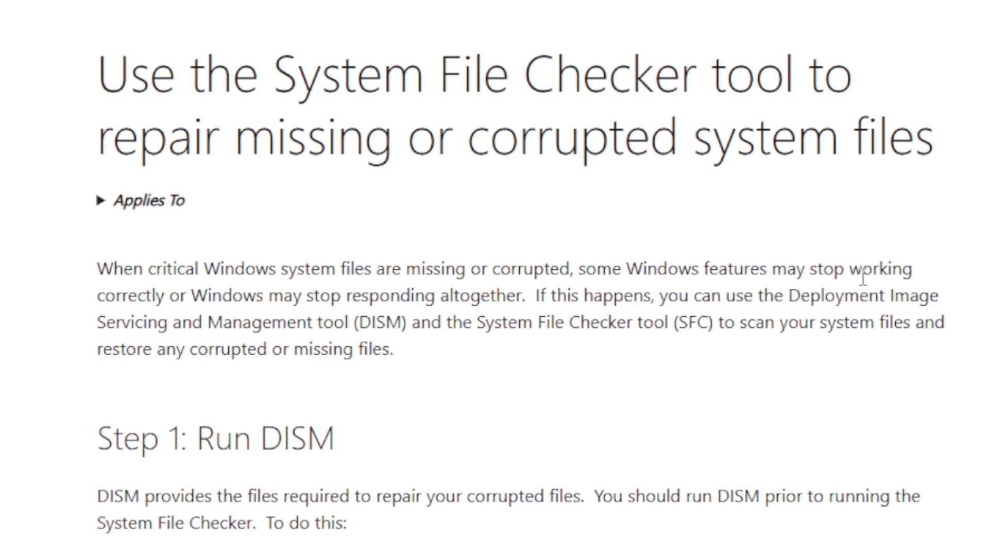
Scroll the SFC article to Step 1: Run DISM with the DISM.exe /Online /Cleanup-image /Restorehealth command and search Windows for 'cmd'
scroll("down", 3)
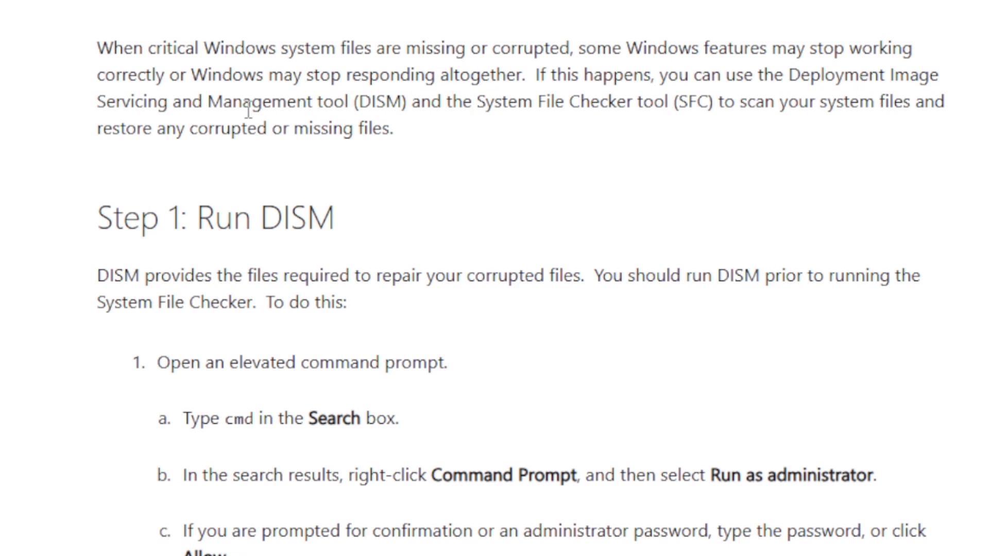
mouse_move(230, 195)
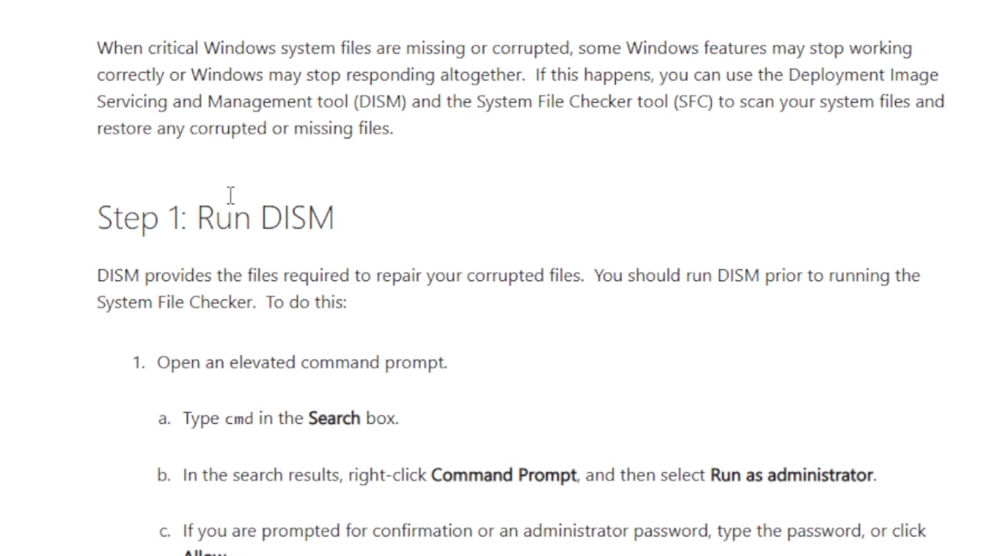
scroll("down", 3)
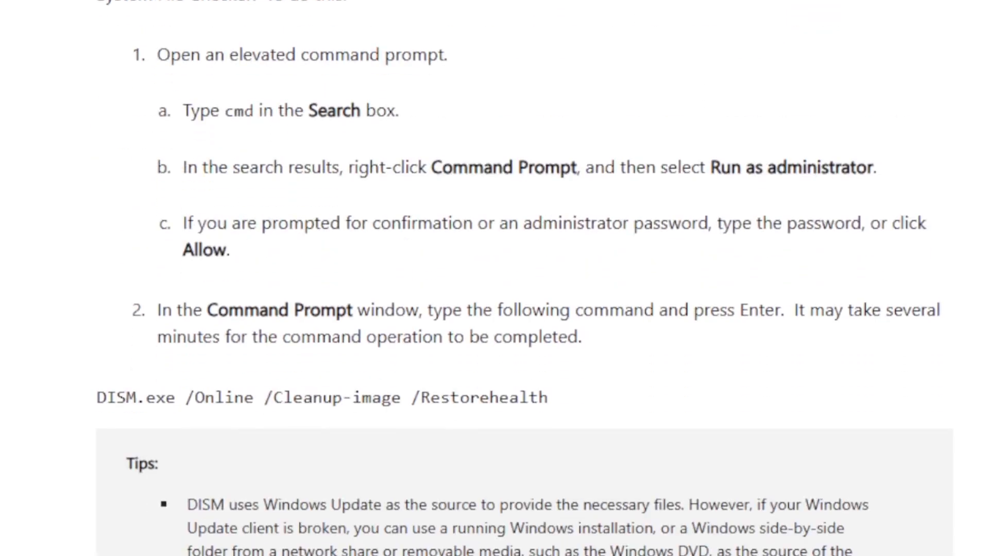
scroll("up", 3)
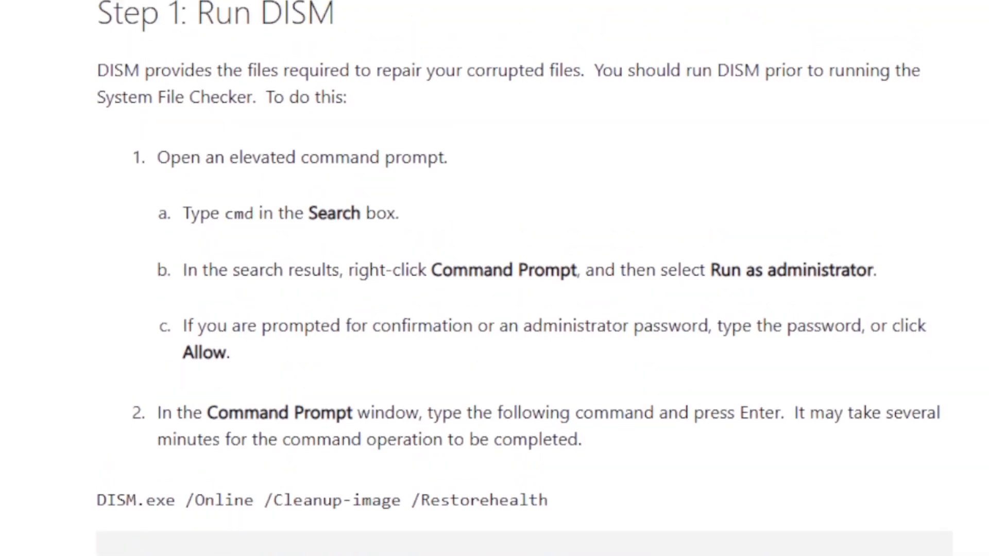
type("cmd")
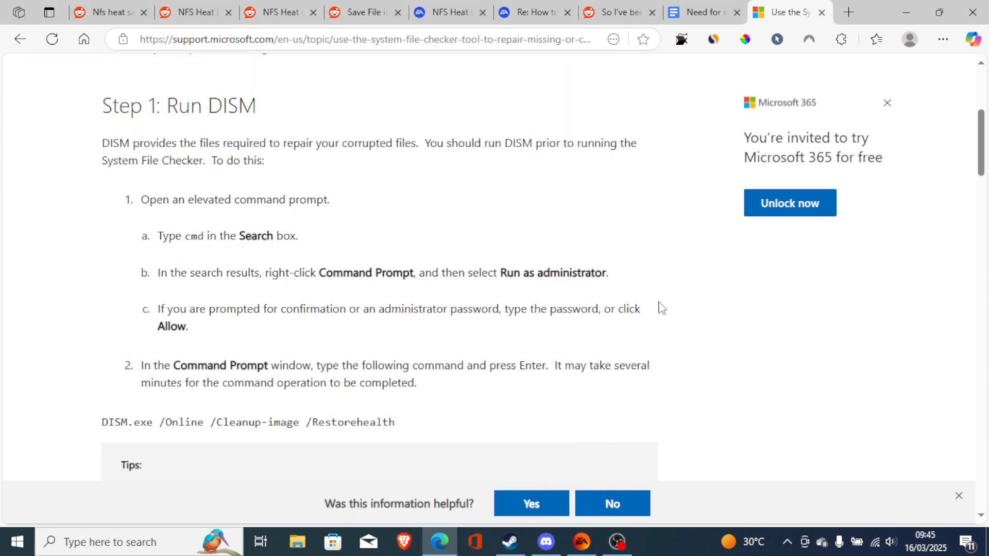
Review the DISM tips including the alternative RestoreHealth /Source /LimitAccess command and start a Windows search for the command prompt
scroll("up", 3)
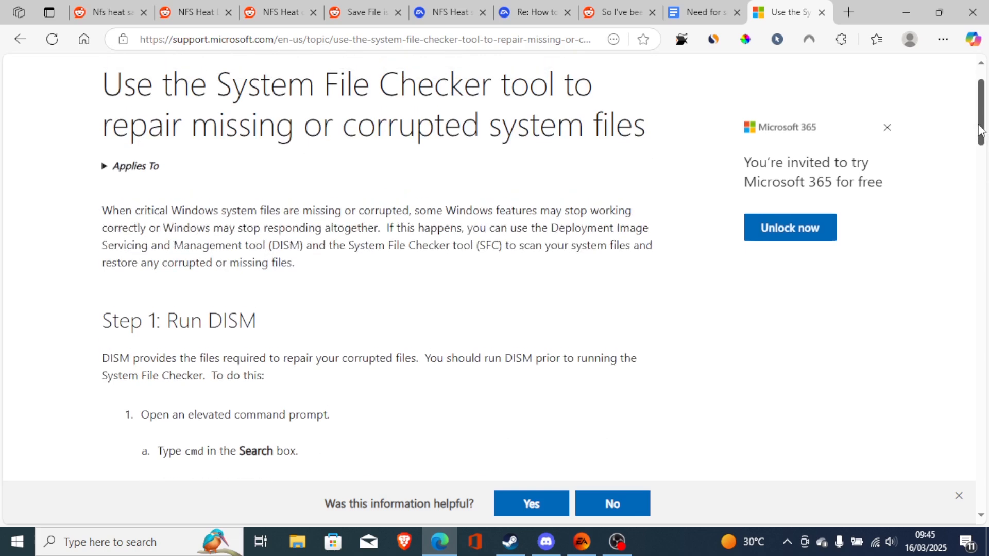
scroll("down", 3)
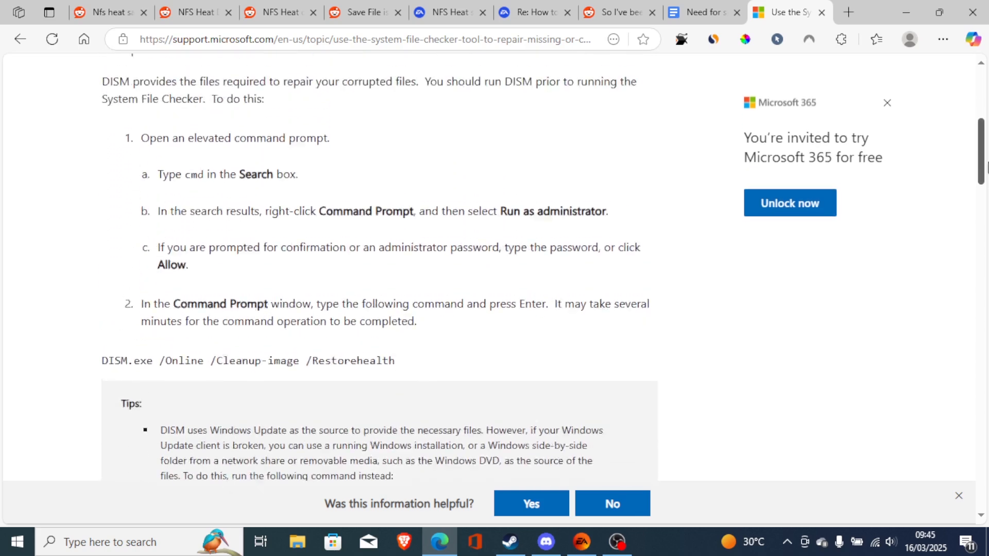
scroll("down", 3)
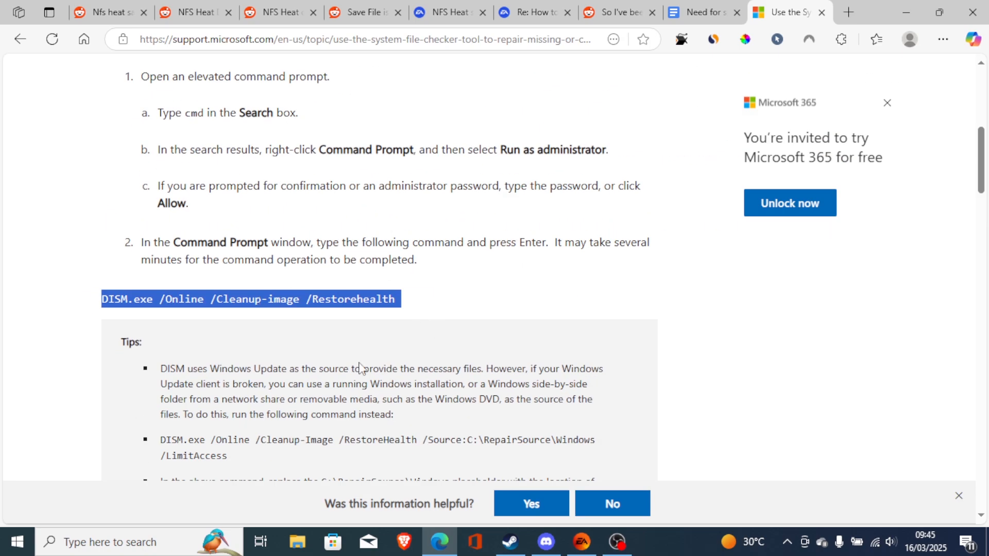
mouse_move(144, 541)
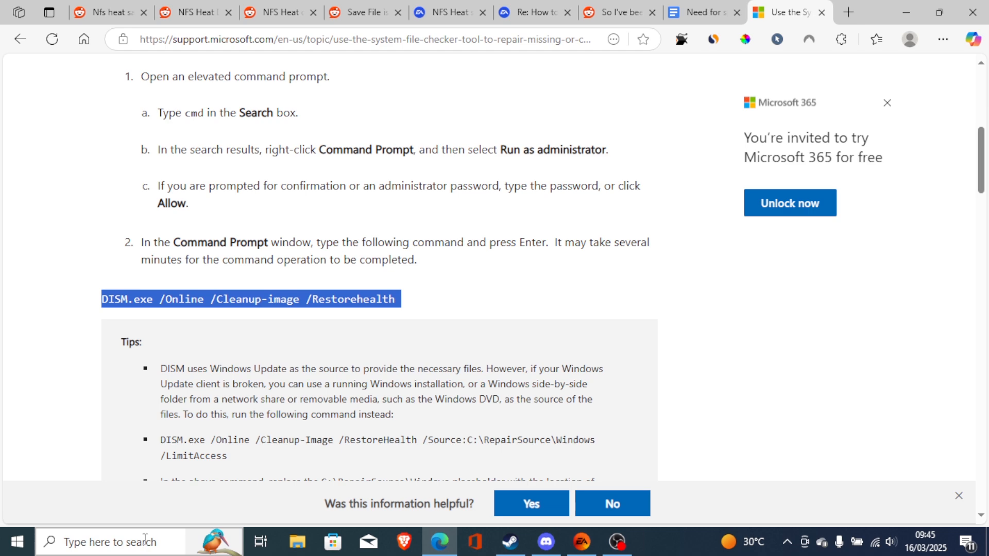
left_click(421, 304)
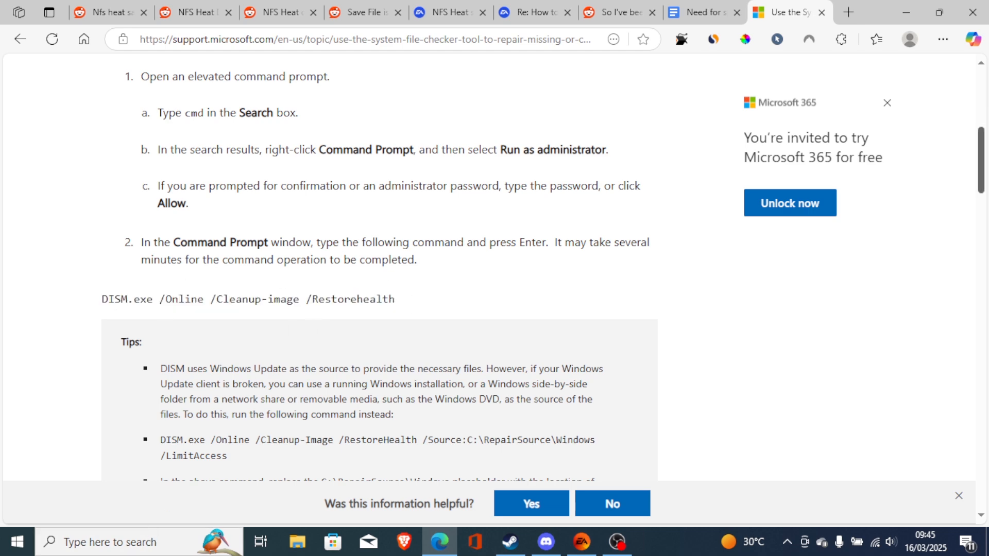
Scroll down to Step 2: Run System File Checker with the sfc /scannow command and verification example
scroll("down", 3)
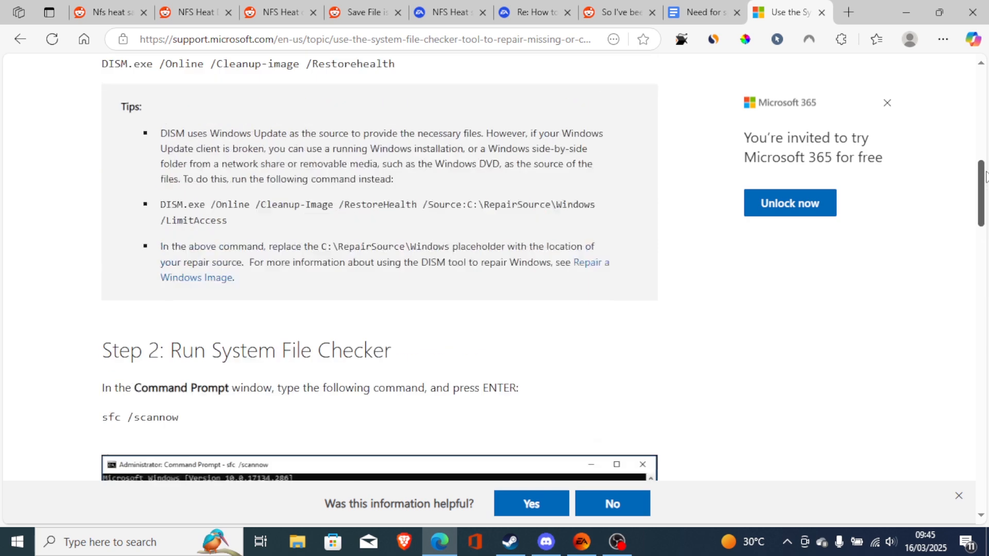
scroll("down", 3)
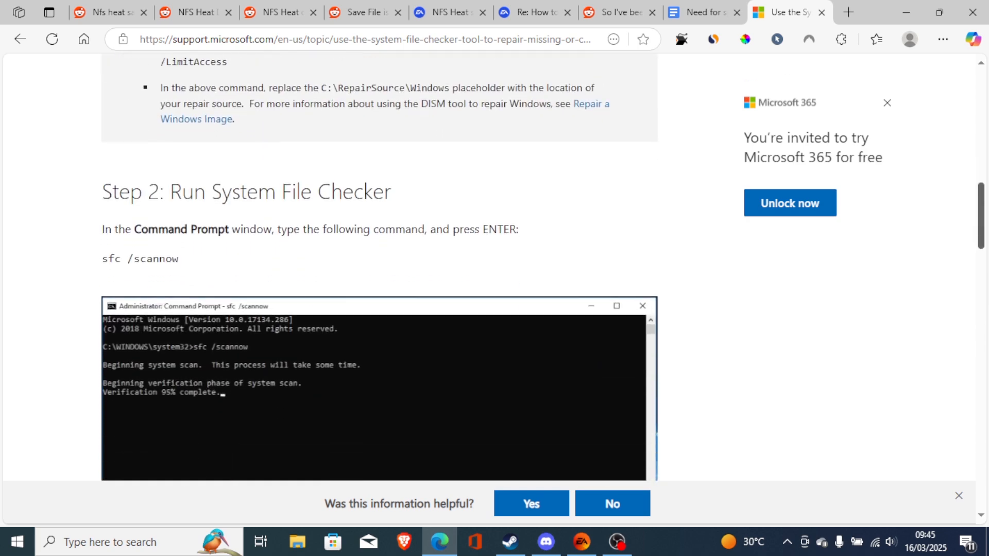
scroll("down", 3)
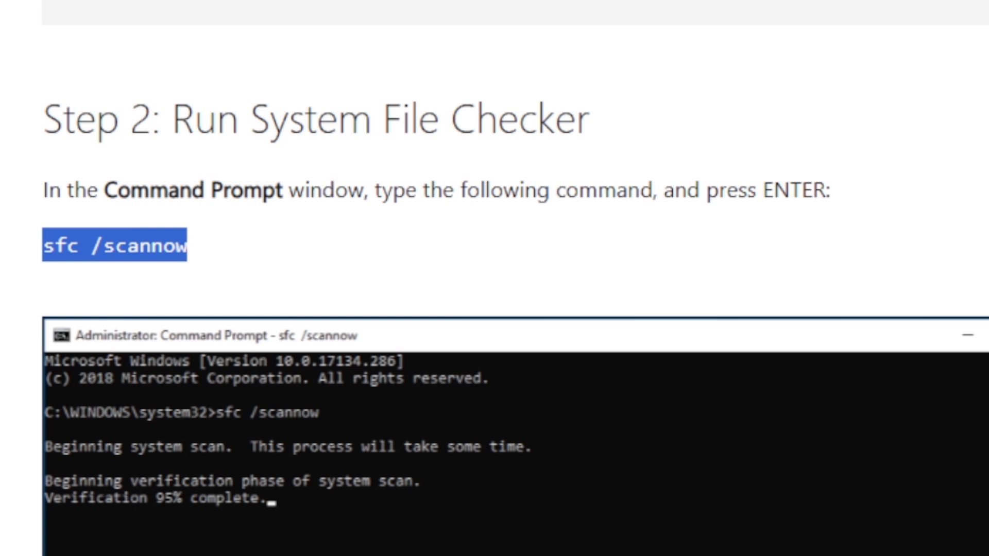
mouse_move(491, 463)
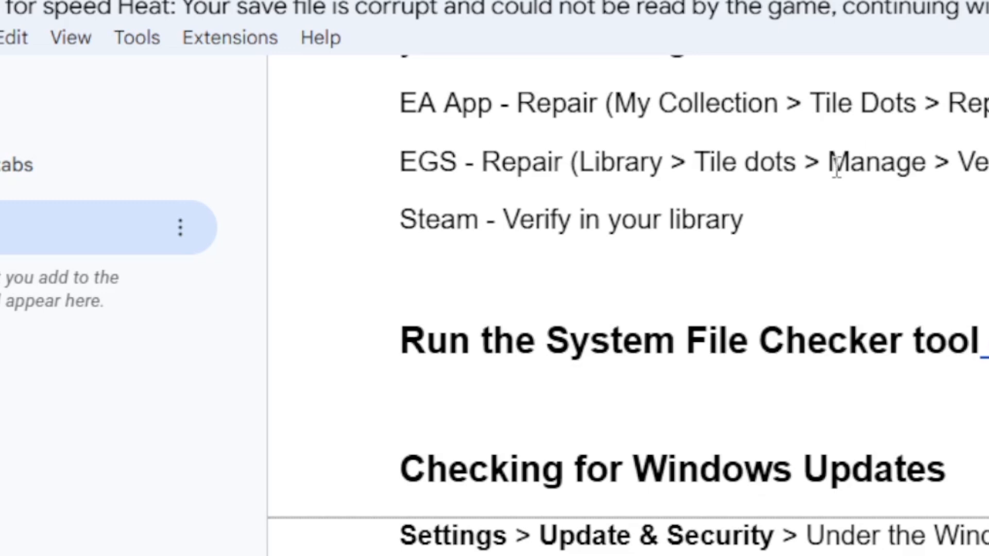
scroll("down", 3)
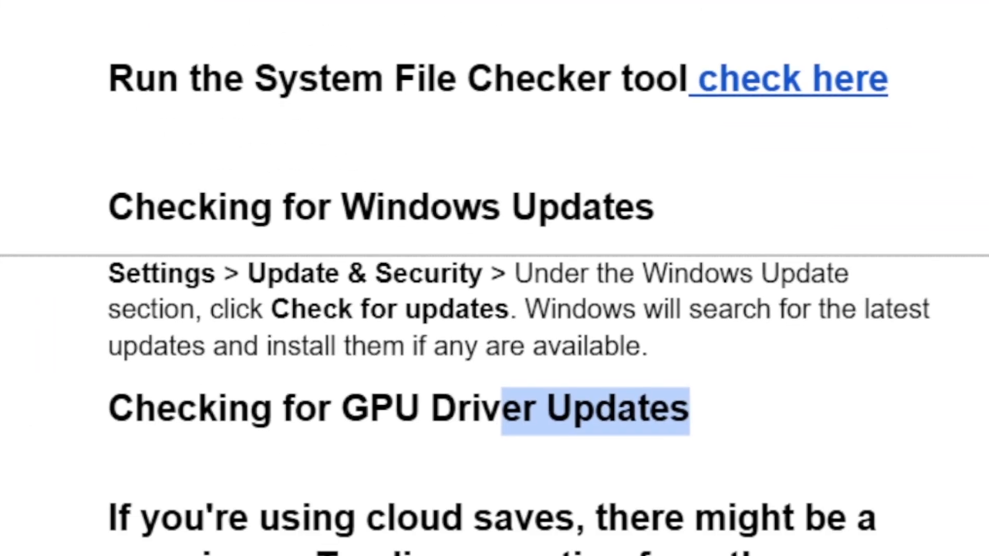
mouse_move(478, 156)
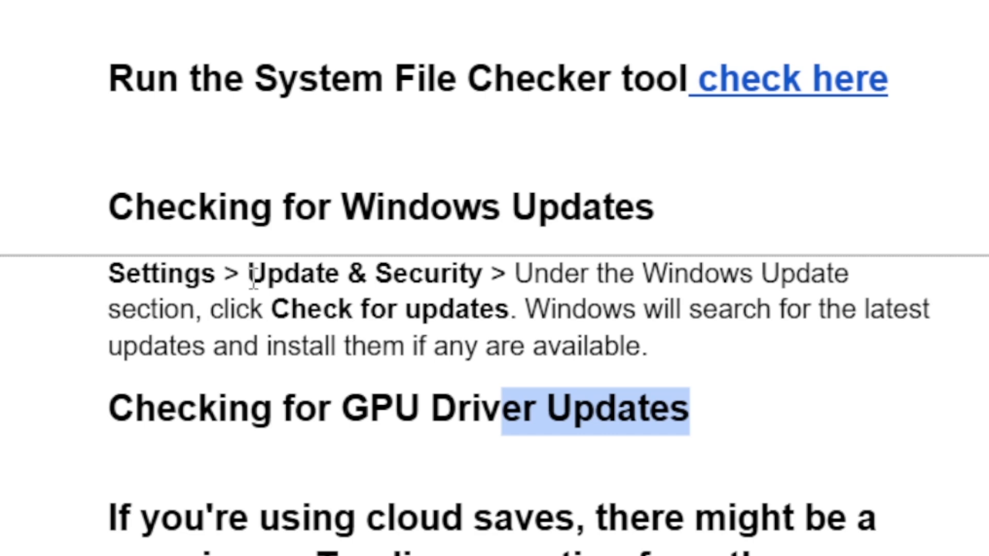
mouse_move(605, 274)
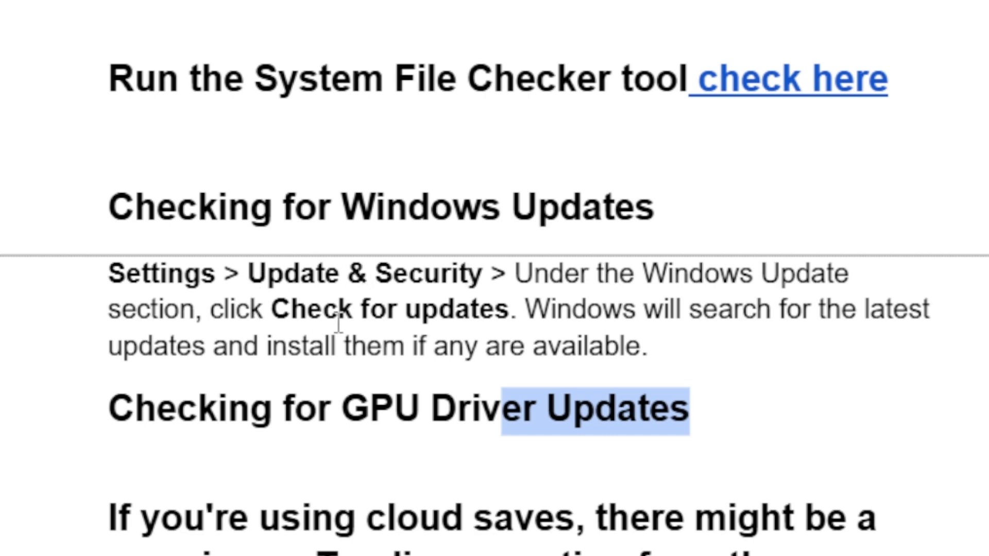
mouse_move(888, 321)
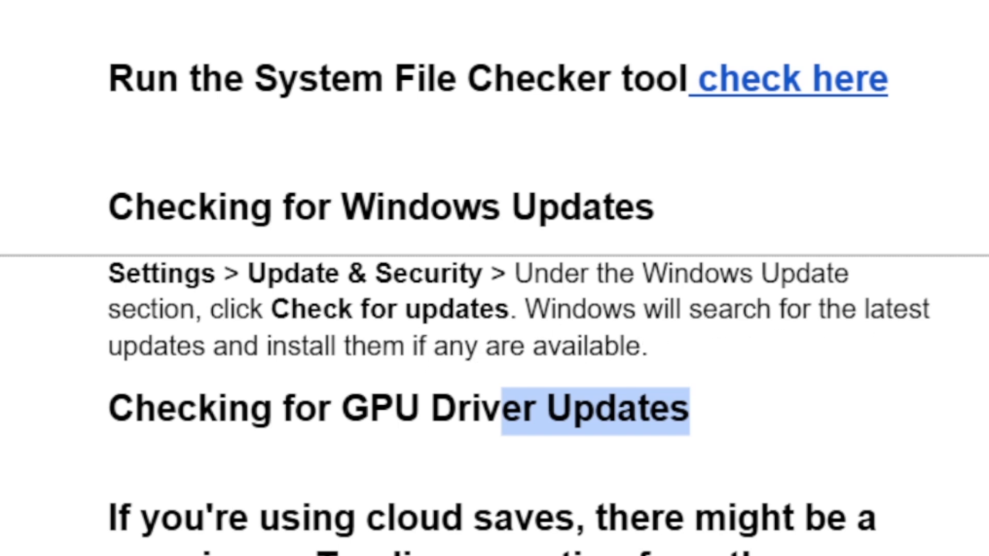
scroll("down", 3)
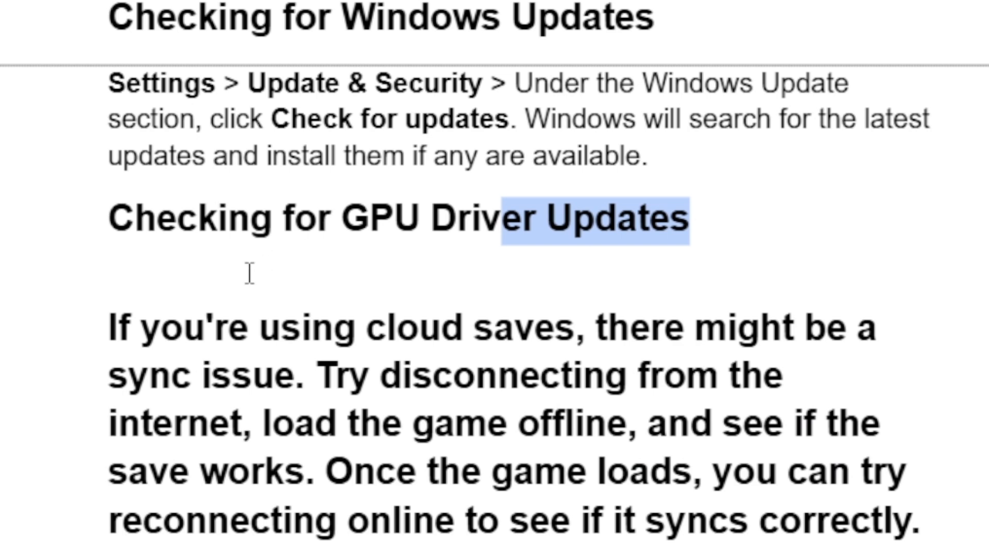
scroll("down", 3)
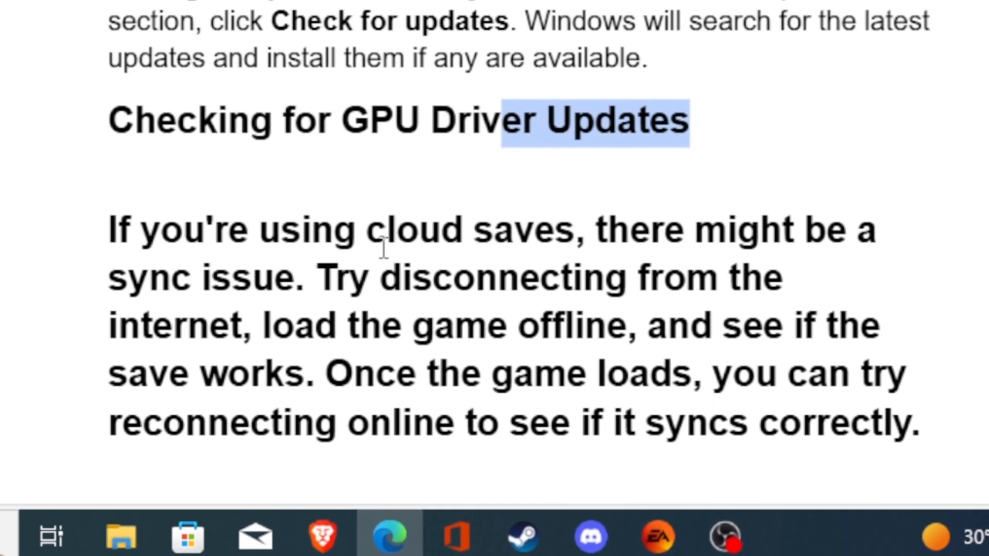
mouse_move(617, 279)
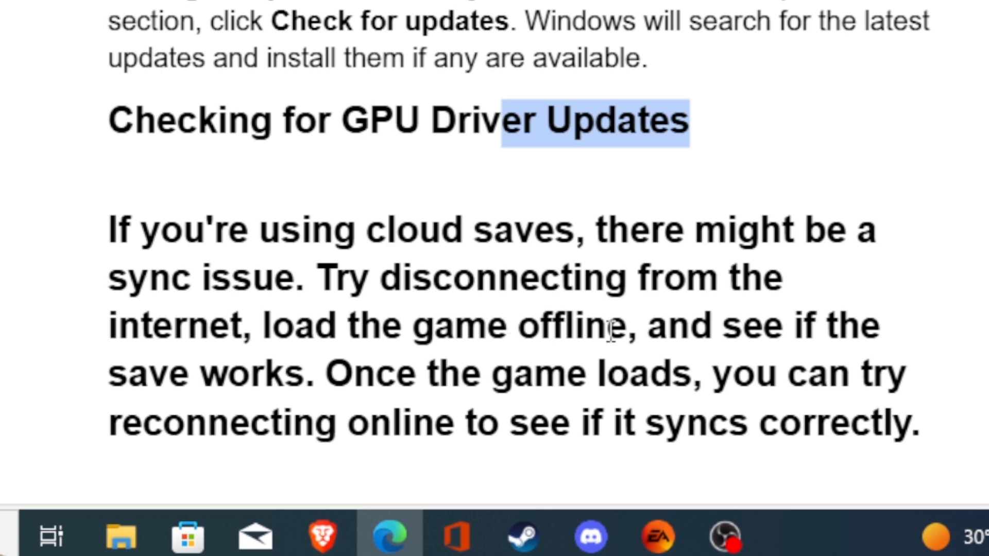
mouse_move(365, 372)
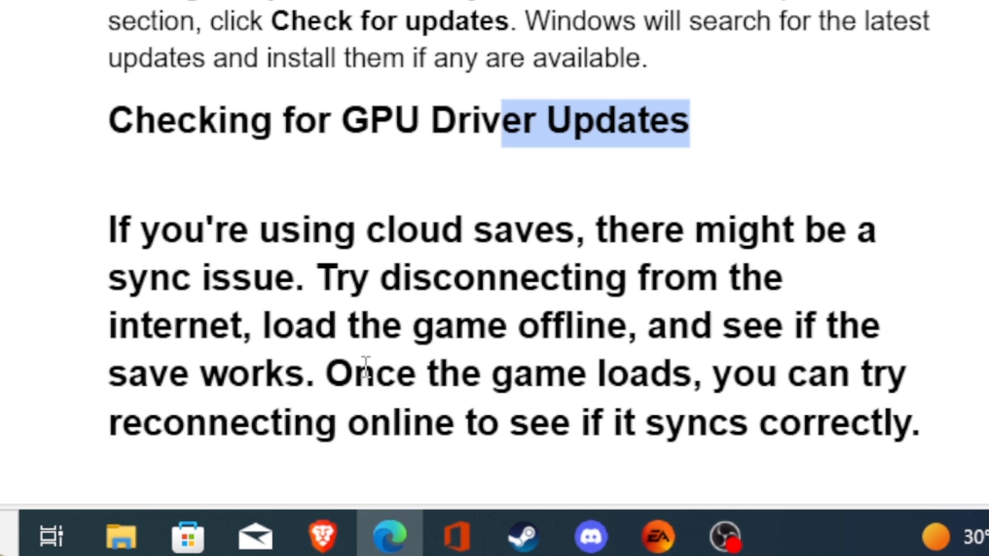
mouse_move(428, 425)
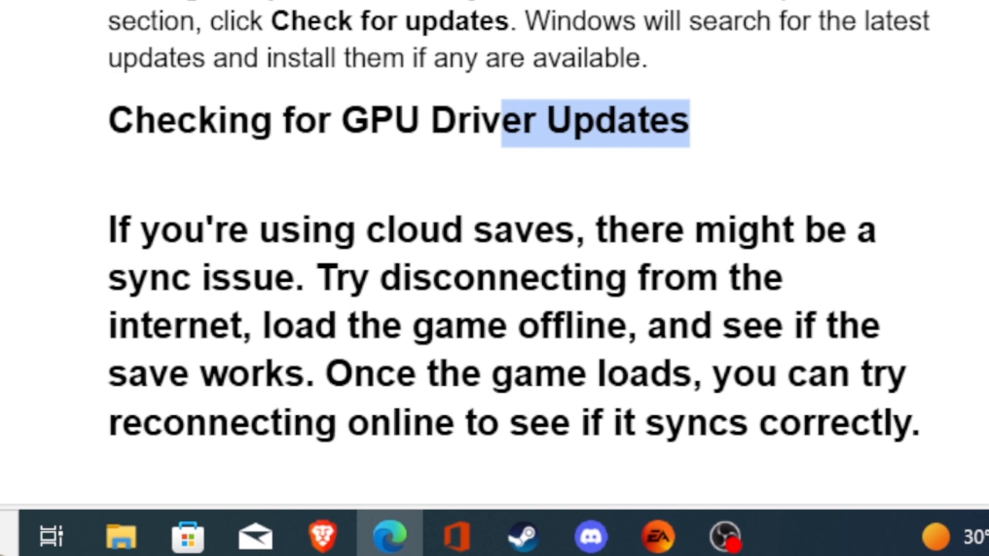
scroll("down", 3)
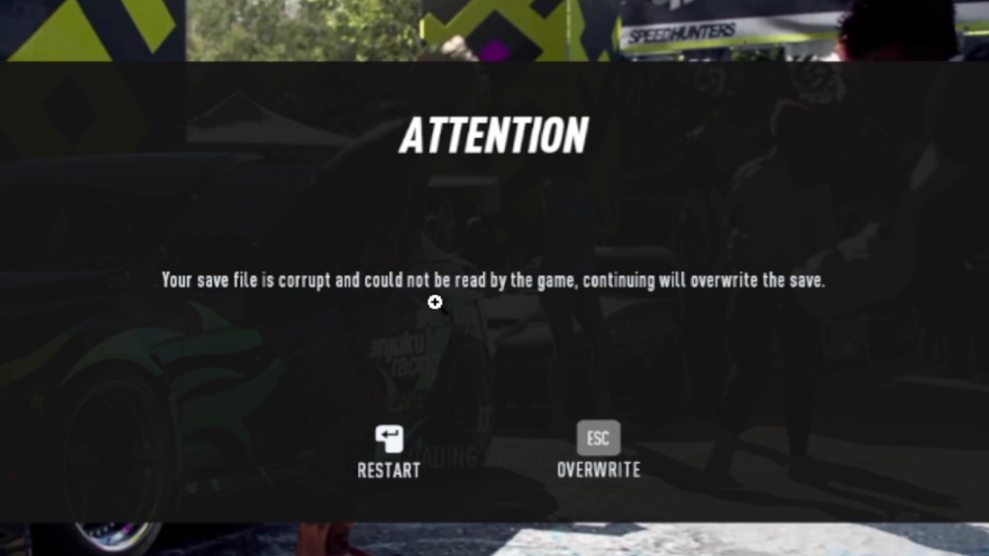
mouse_move(675, 113)
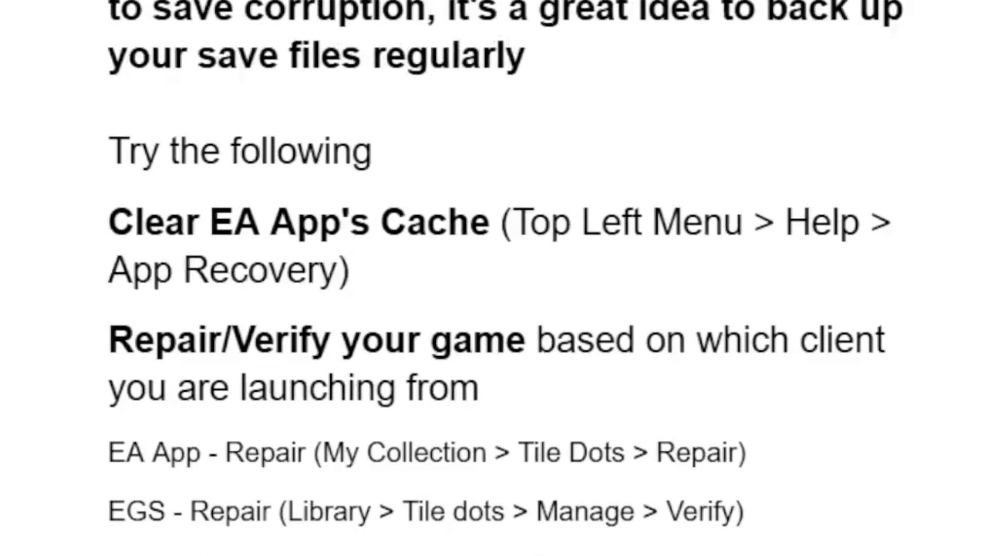
Look over the guide intro with the corrupt-save error screenshot, then Alt+Tab back to the EA Forums reply
scroll("up", 3)
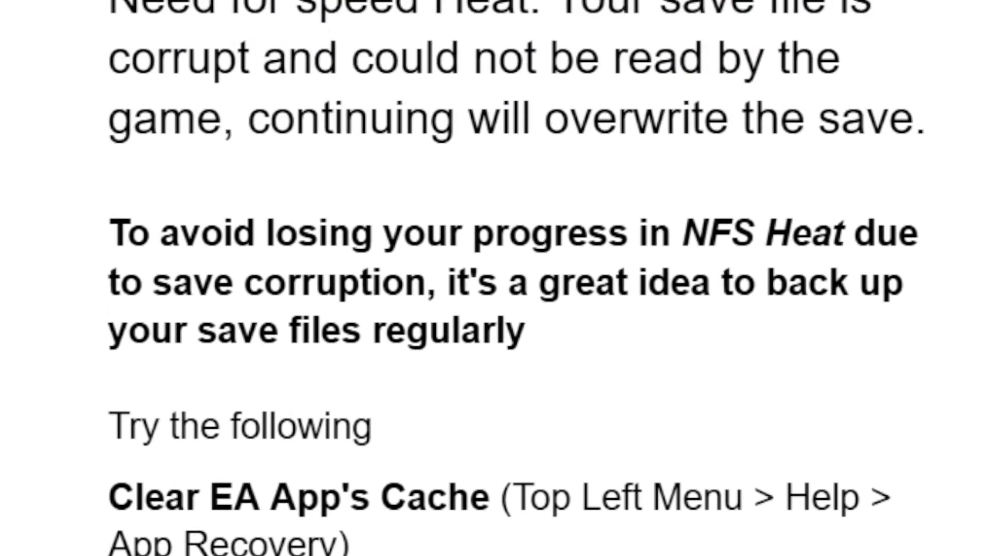
scroll("down", 3)
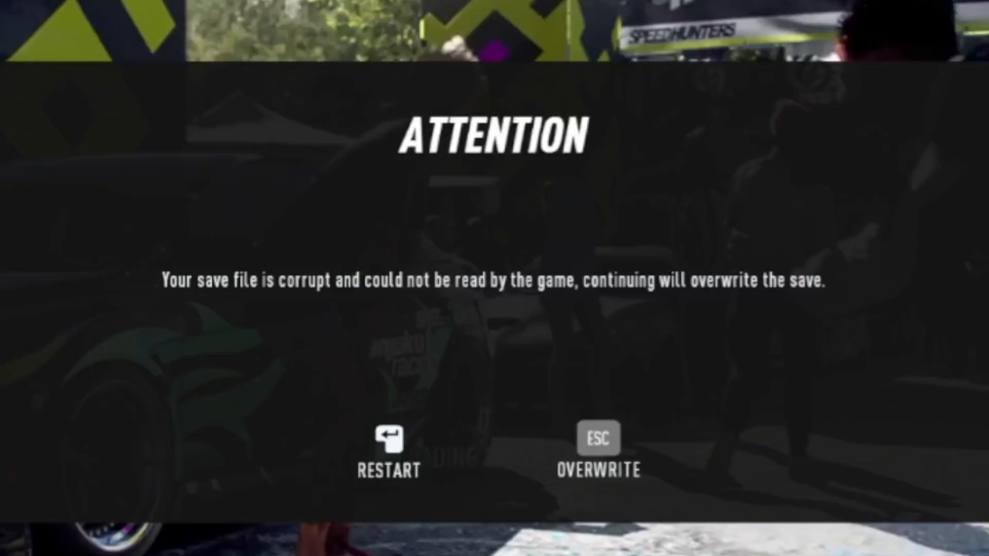
mouse_move(401, 137)
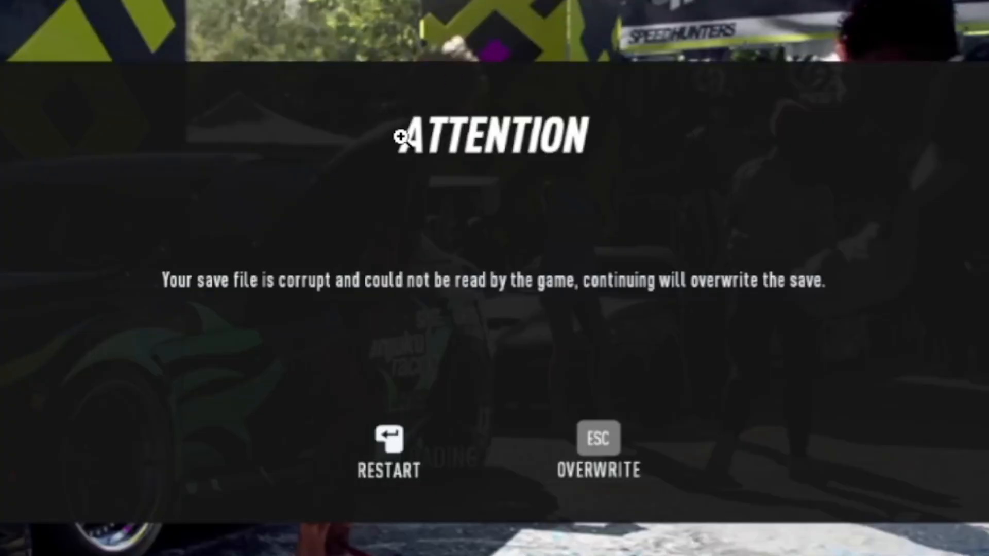
key("alt+tab")
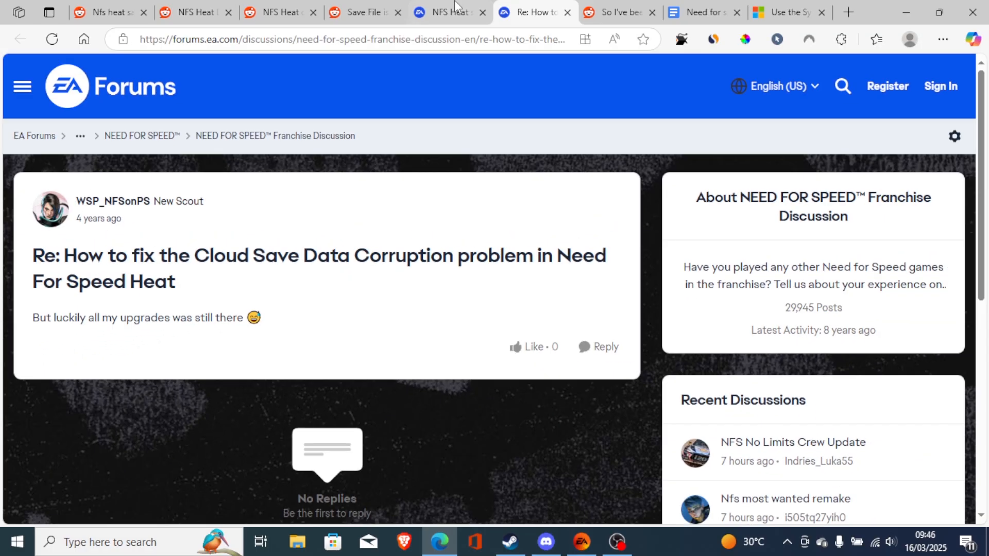
Flick past the Reddit corrupt-save post and return to the Need for Speed Heat guide document
left_click(617, 13)
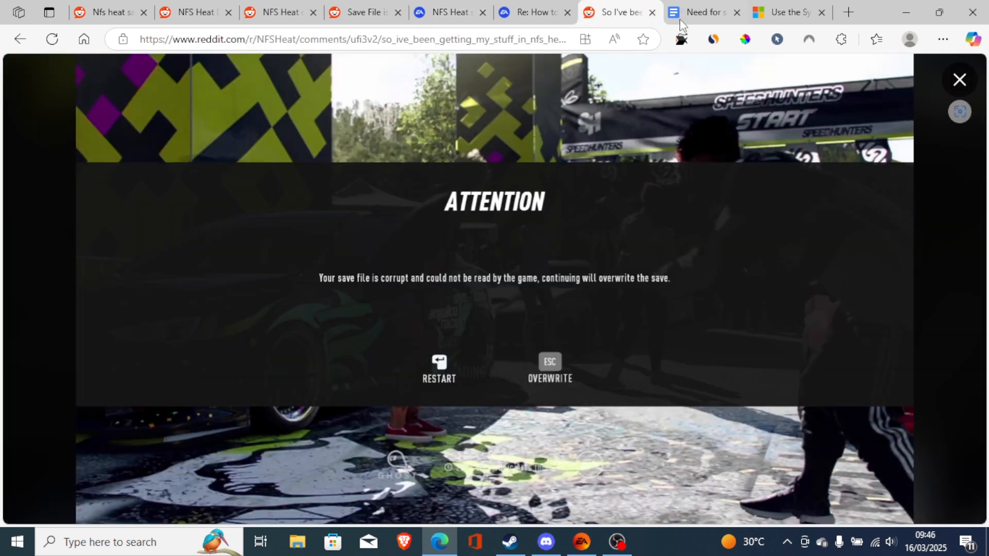
left_click(701, 12)
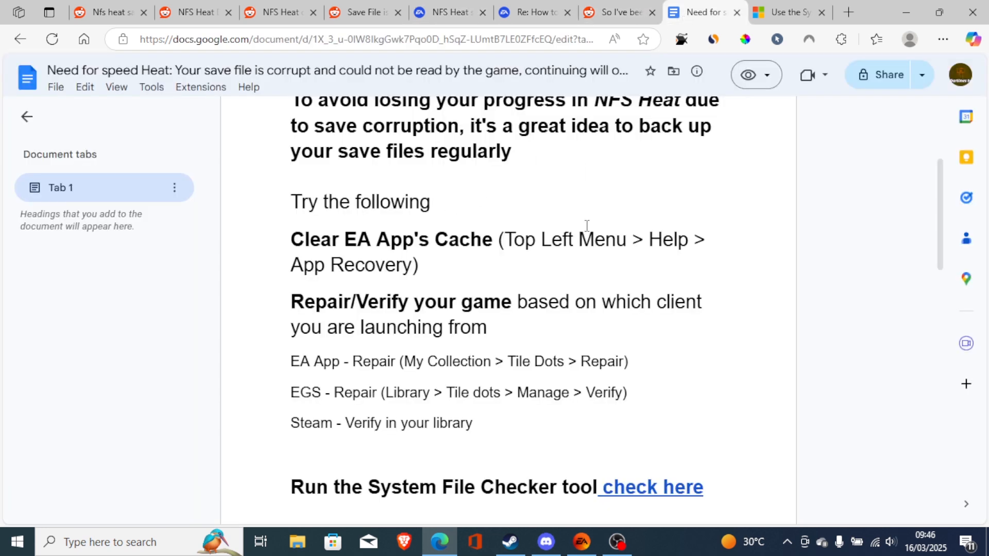
mouse_move(587, 270)
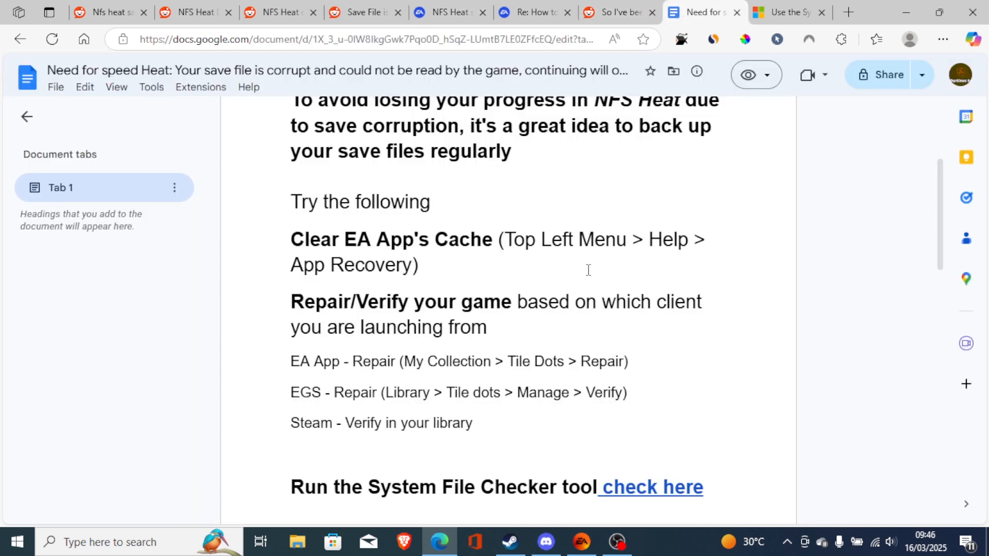